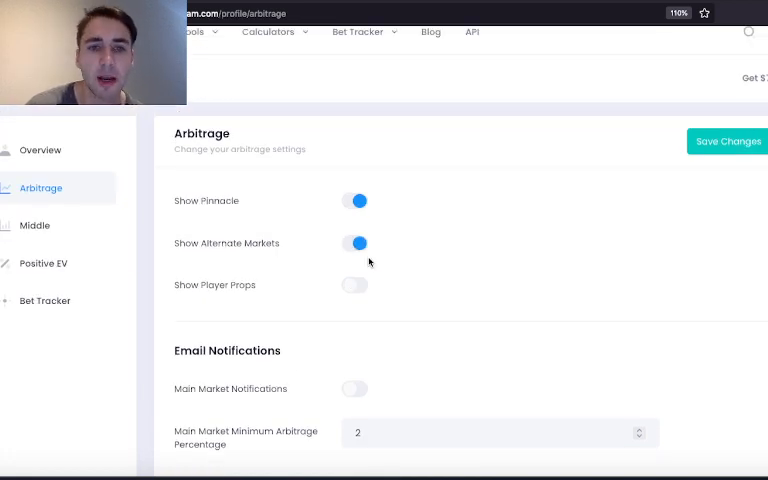
mouse_move(369, 281)
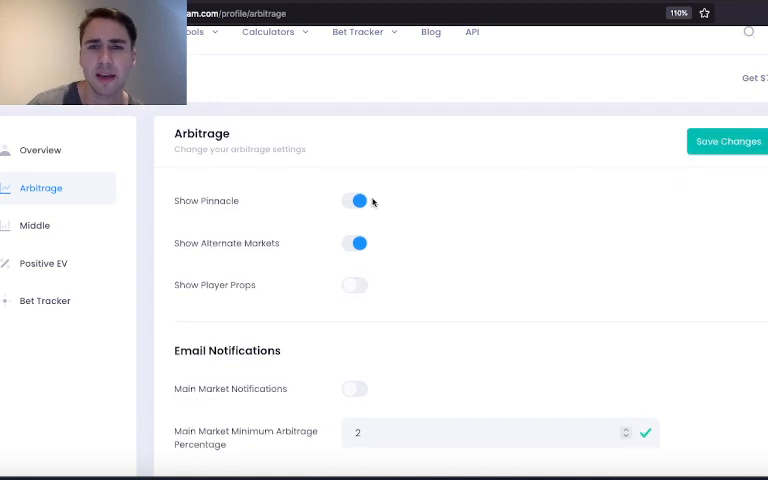
Step: Review the Show Pinnacle arbitrage setting, then the profile Overview of excluded books
double_click(206, 201)
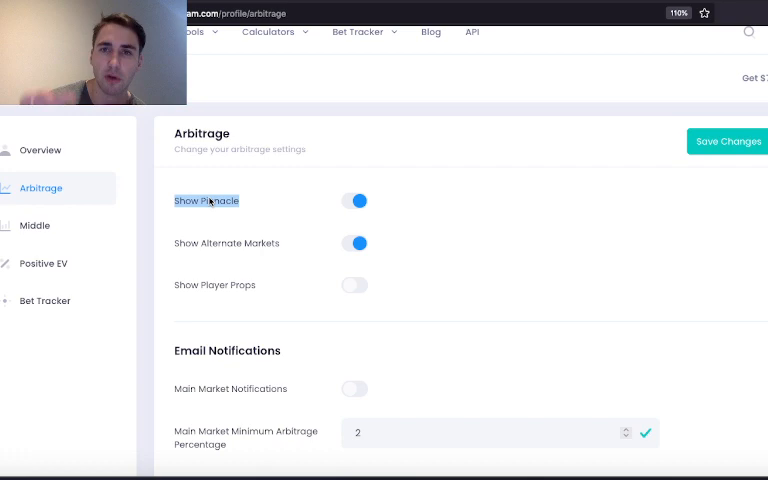
click(41, 150)
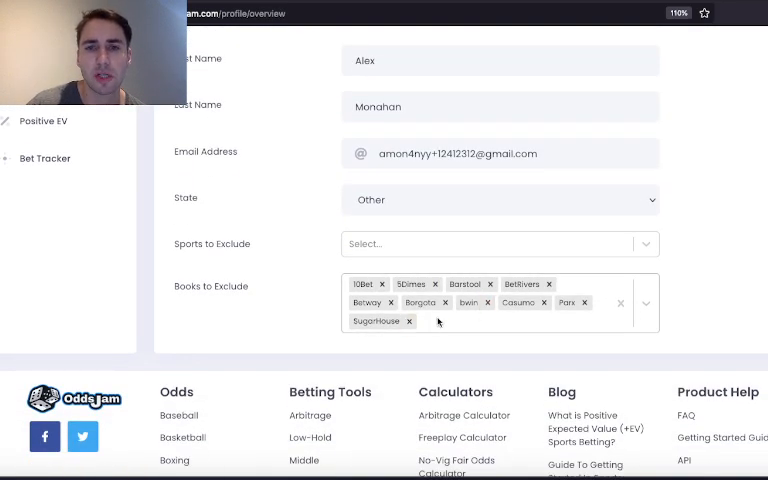
scroll(up, 3)
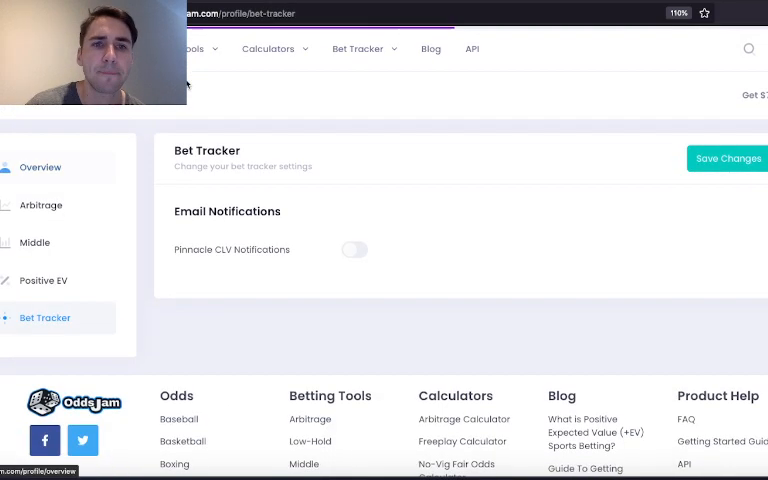
Step: Open the Arbitrage tool, led by the 2% Brewers vs Phillies total runs bet
click(41, 205)
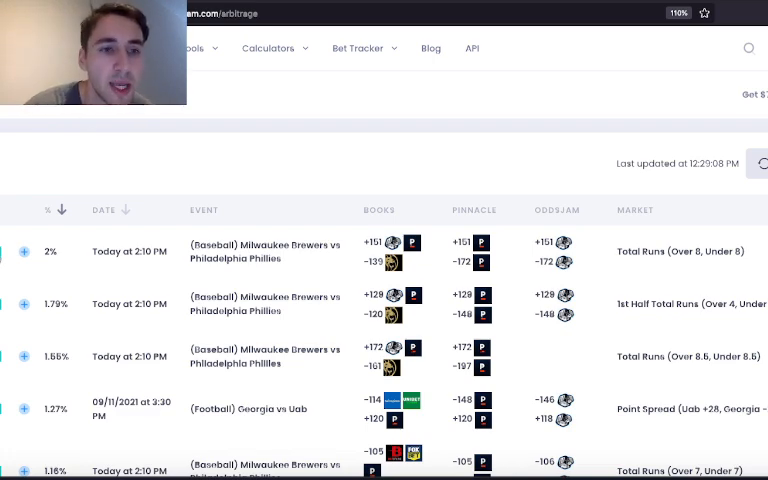
click(18, 251)
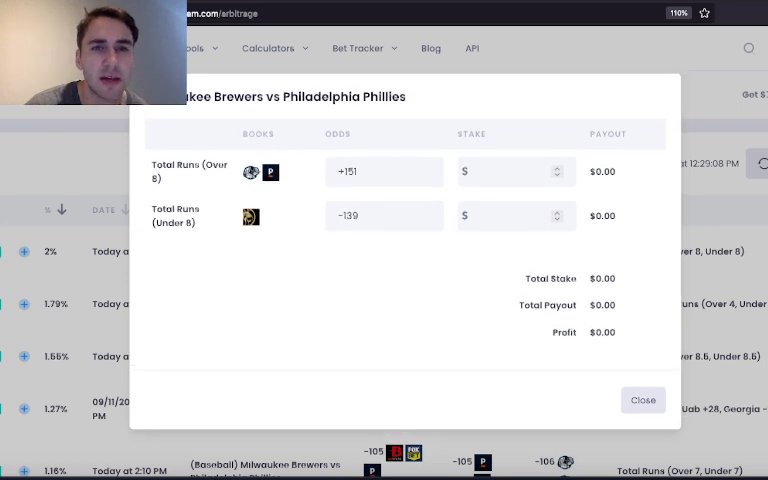
click(642, 400)
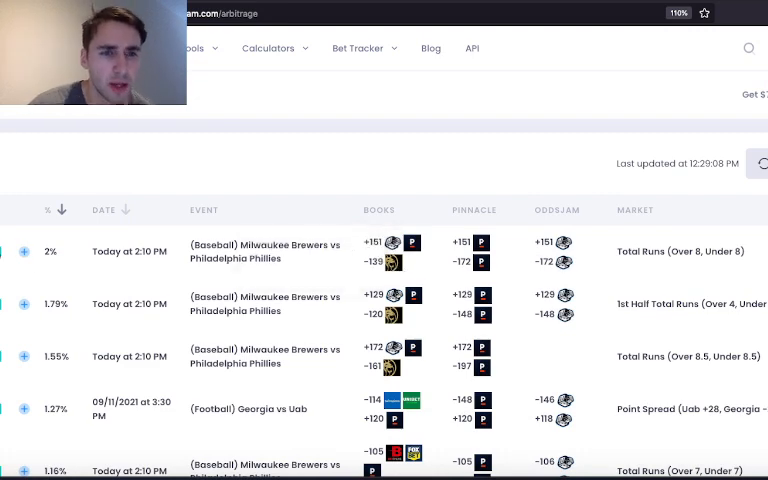
click(20, 251)
text(300)
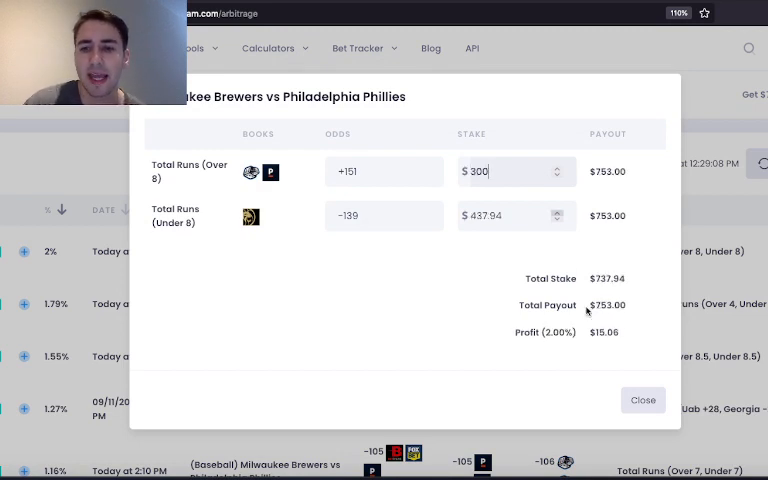
double_click(604, 332)
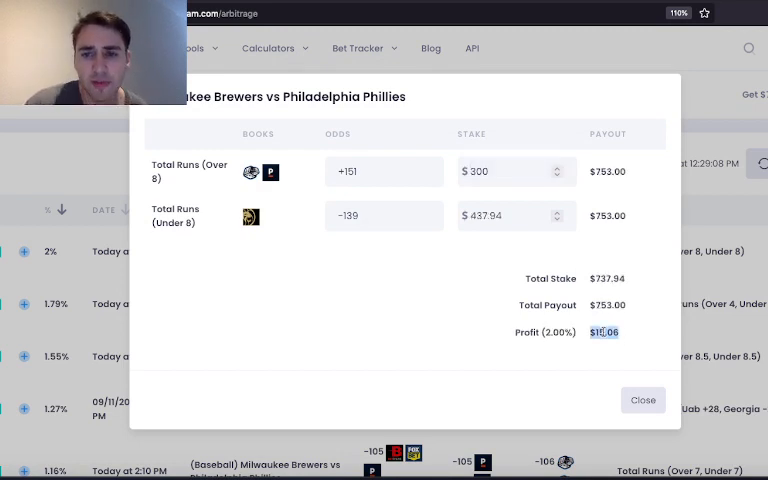
click(642, 400)
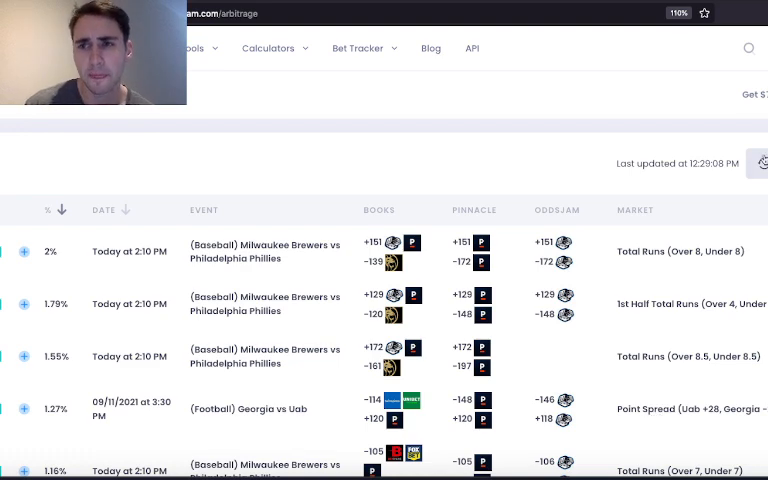
Step: Refresh the arbitrage list, scroll the table and close the Over/Under 7 runs calculator
click(761, 163)
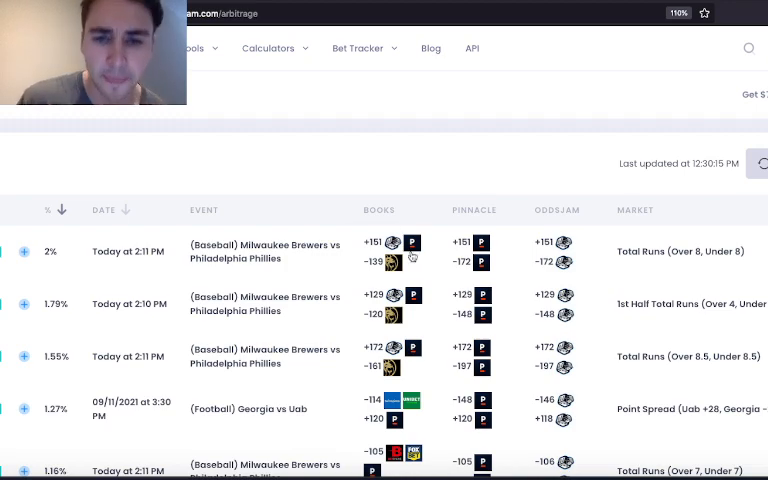
scroll(down, 3)
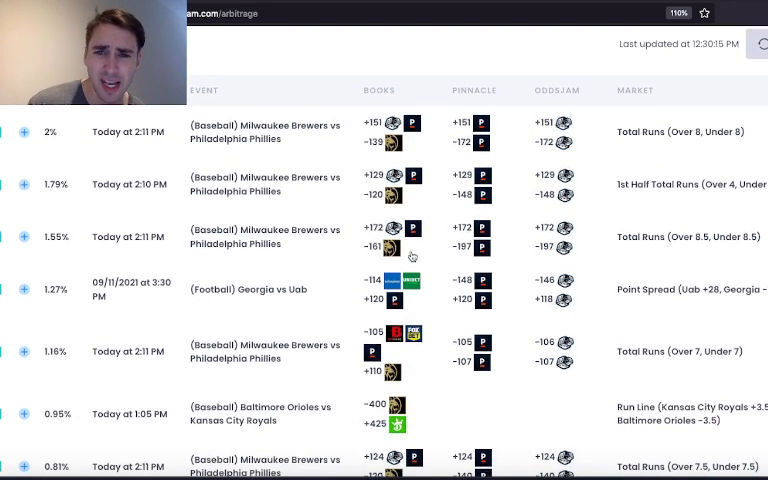
scroll(down, 3)
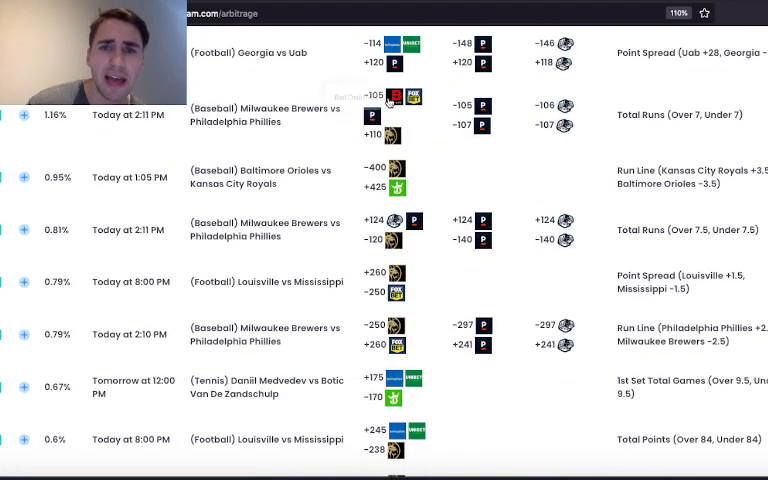
mouse_move(393, 143)
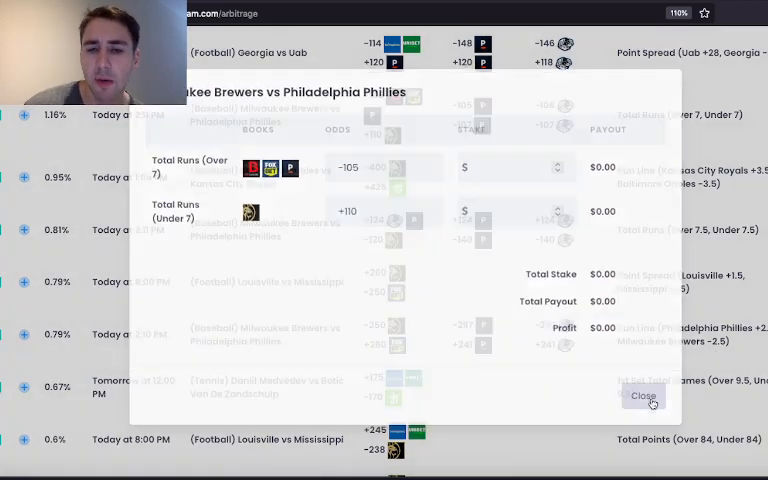
click(643, 396)
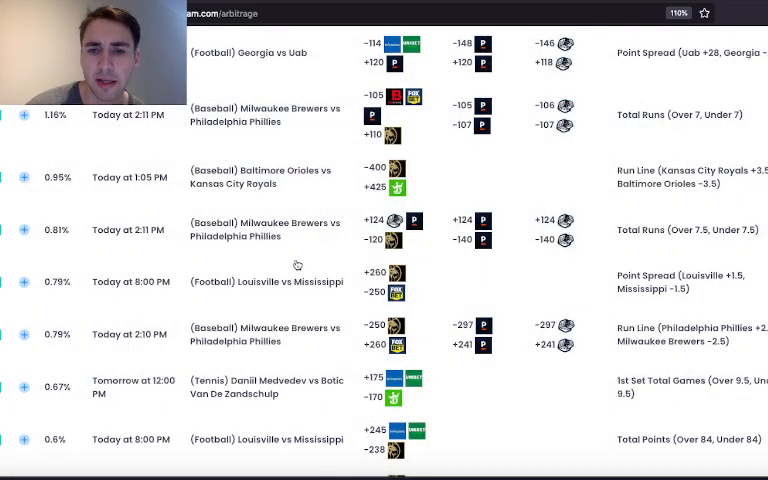
scroll(down, 3)
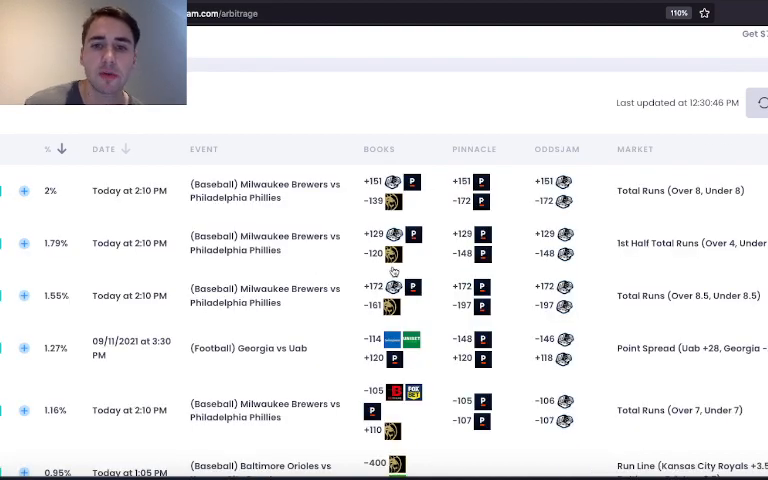
Step: Scroll through the arbitrage opportunities and refresh the list again
scroll(down, 3)
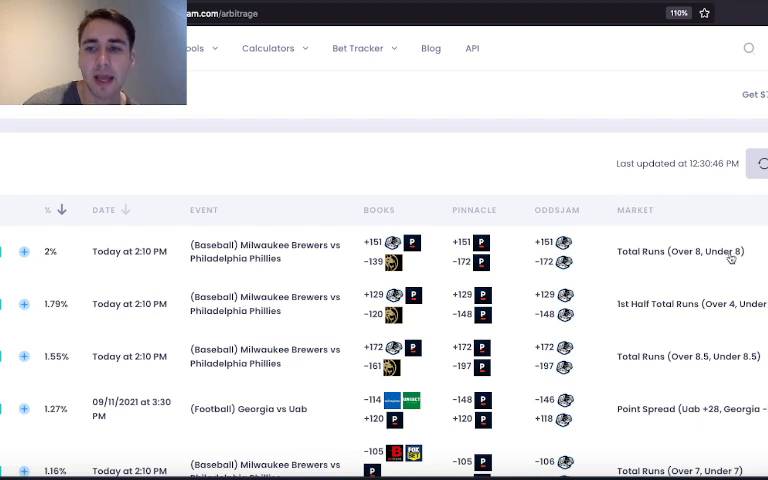
mouse_move(641, 277)
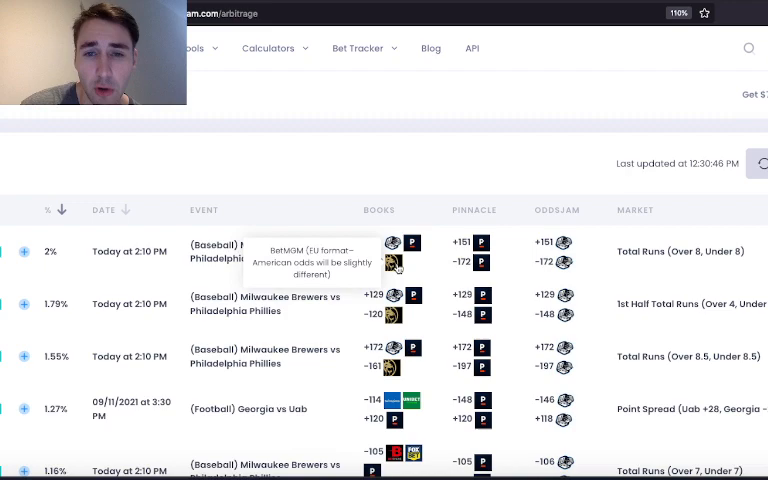
mouse_move(412, 244)
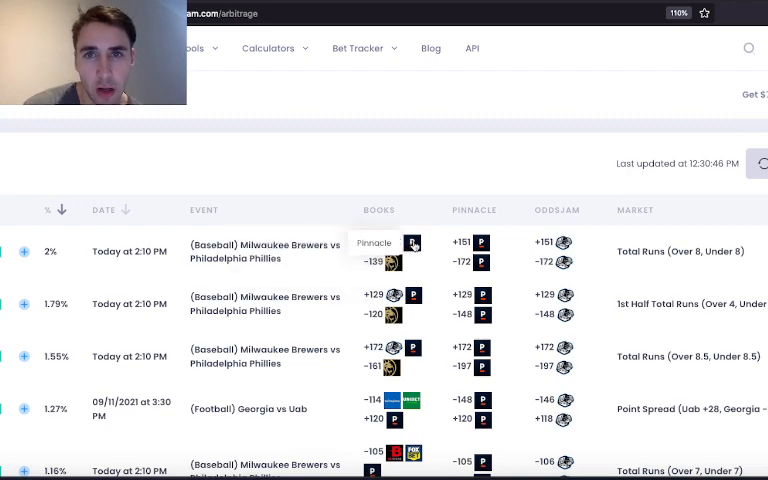
scroll(down, 3)
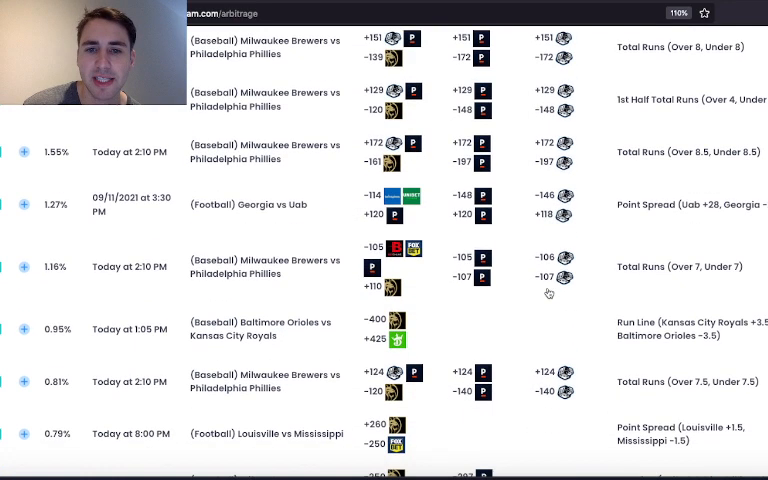
scroll(down, 3)
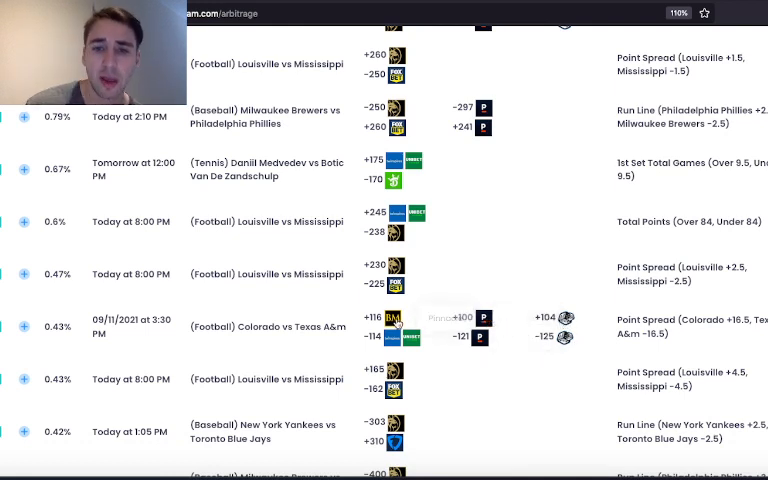
mouse_move(395, 324)
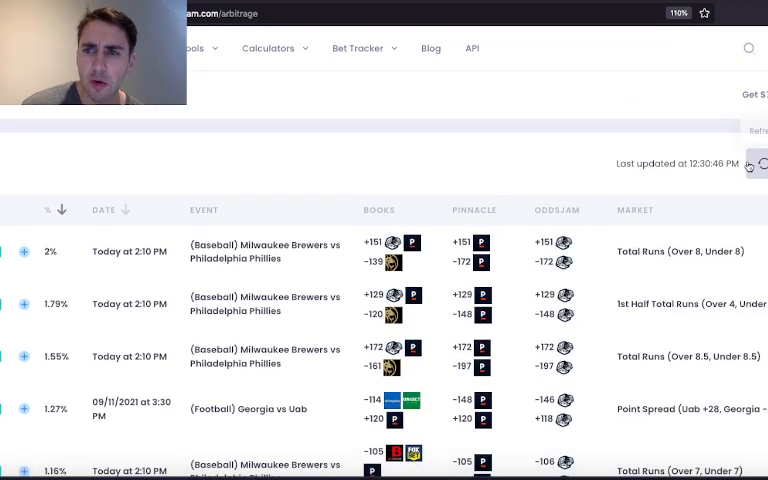
click(757, 163)
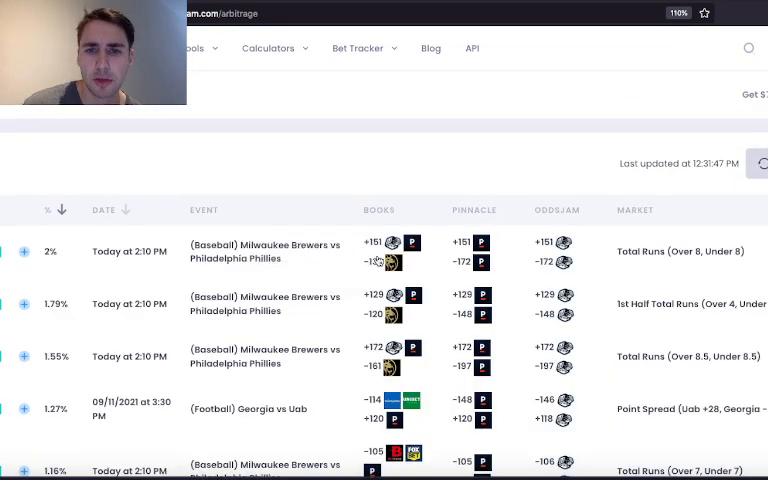
mouse_move(393, 264)
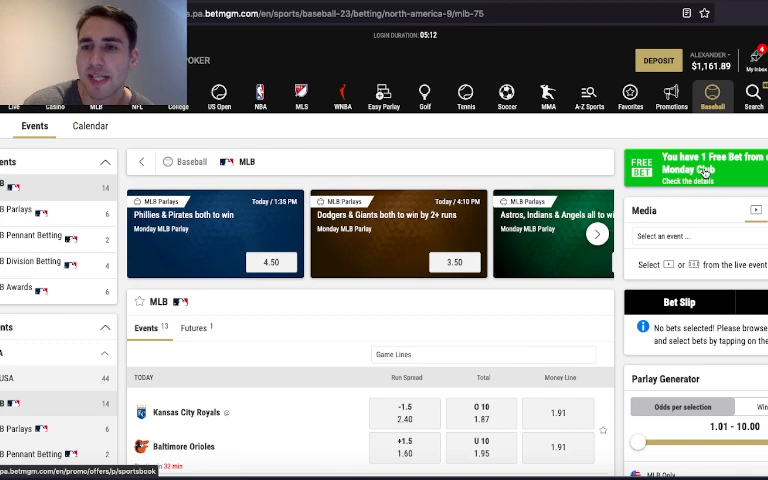
mouse_move(447, 287)
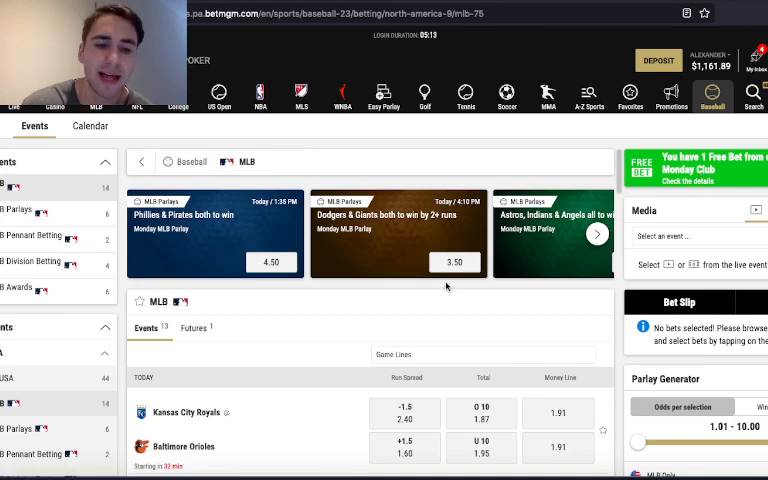
Step: Open BetMGM's Phillies at Brewers game page and scroll to its total runs odds
scroll(down, 3)
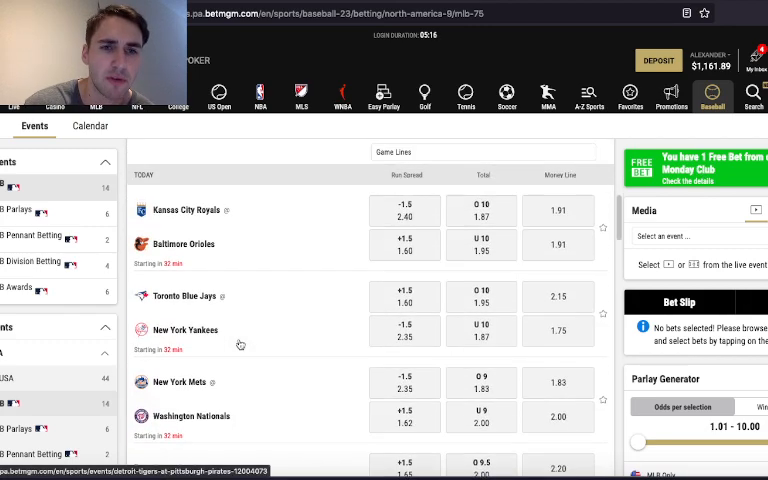
scroll(down, 3)
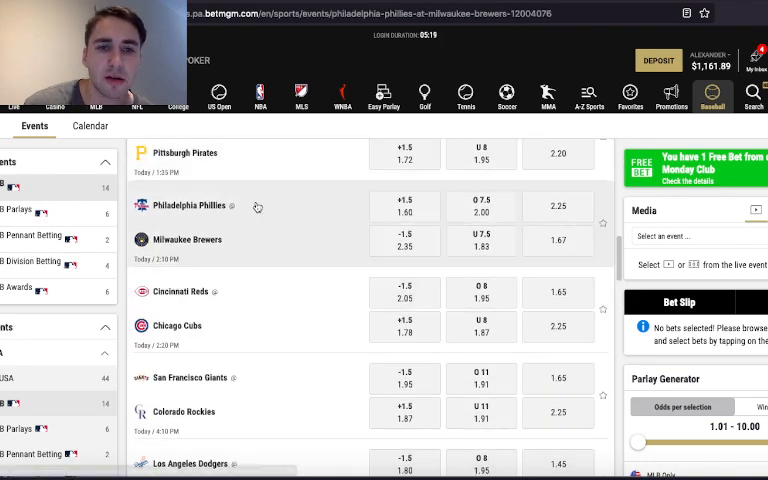
click(184, 204)
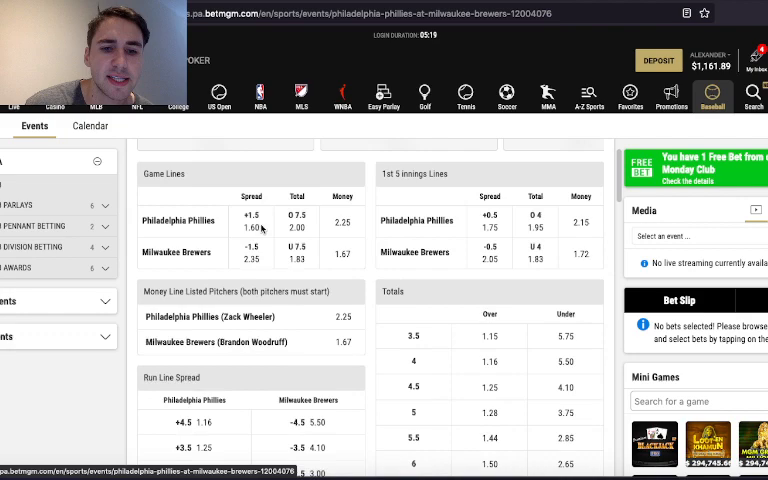
scroll(down, 3)
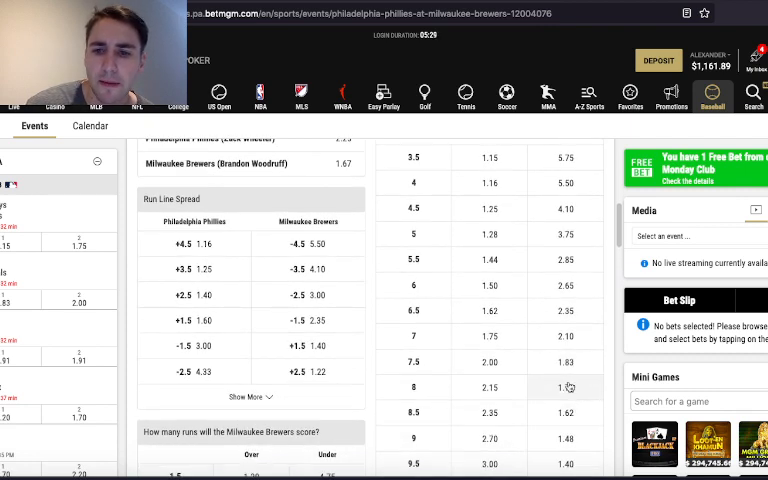
Step: Place the Under 8 total runs bet at 1.72 and close the confirmation
click(565, 387)
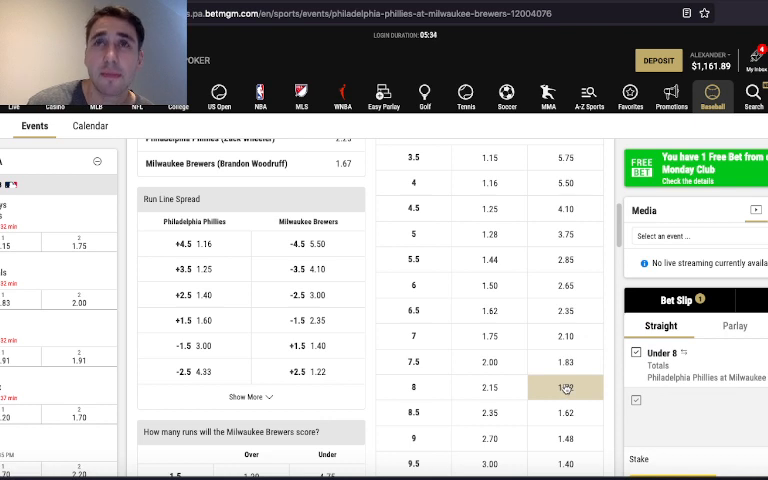
click(565, 387)
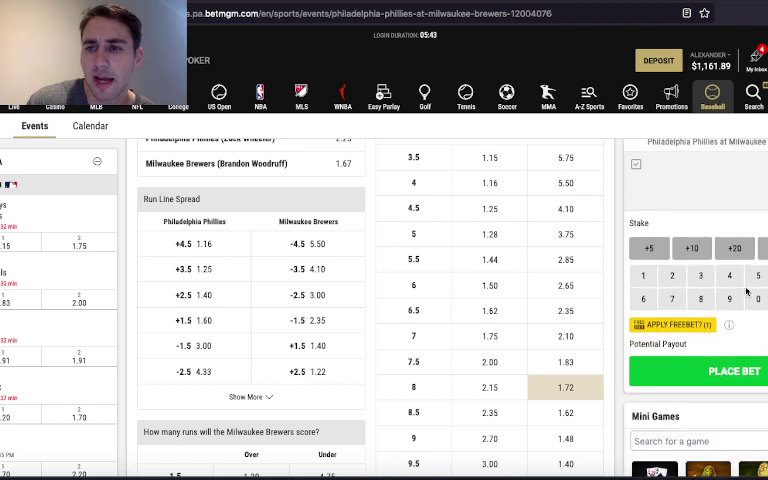
click(734, 371)
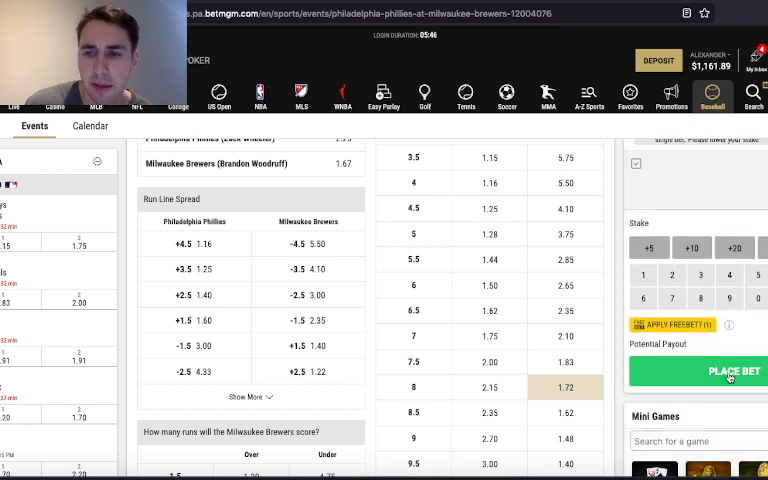
click(731, 371)
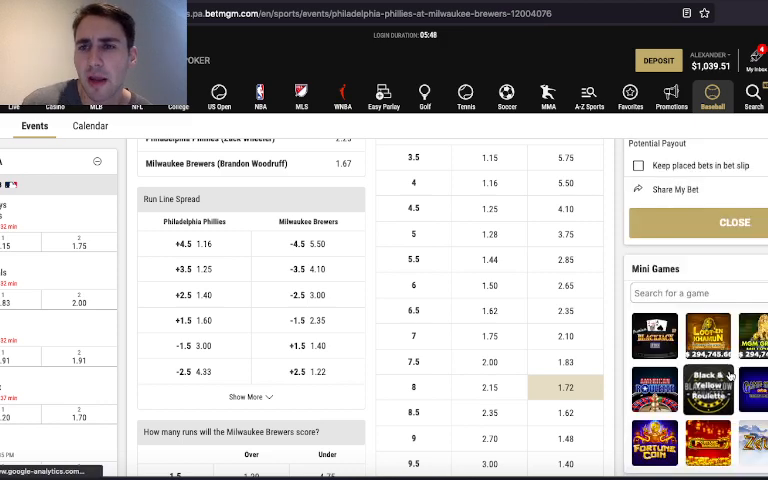
click(735, 222)
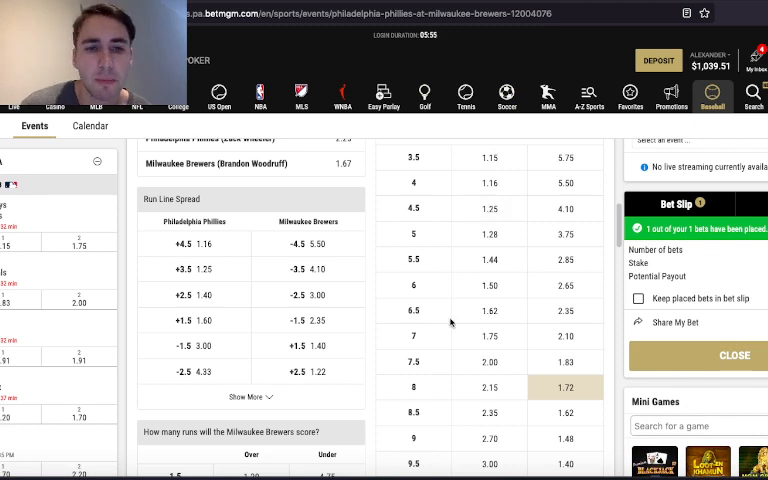
click(307, 244)
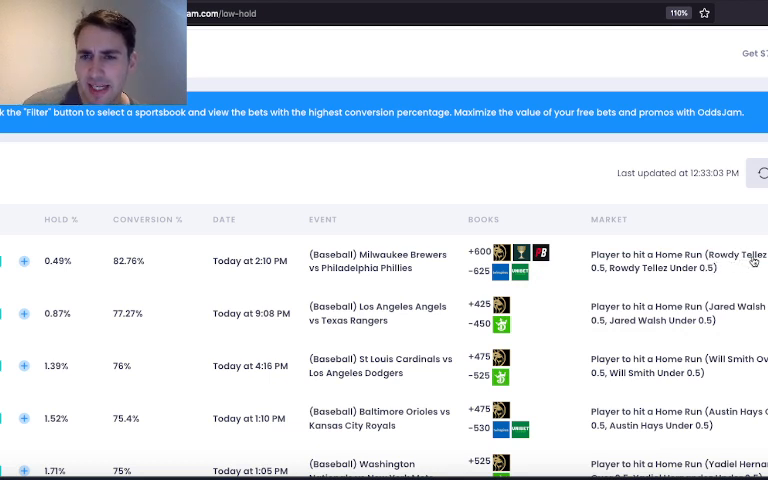
mouse_move(520, 261)
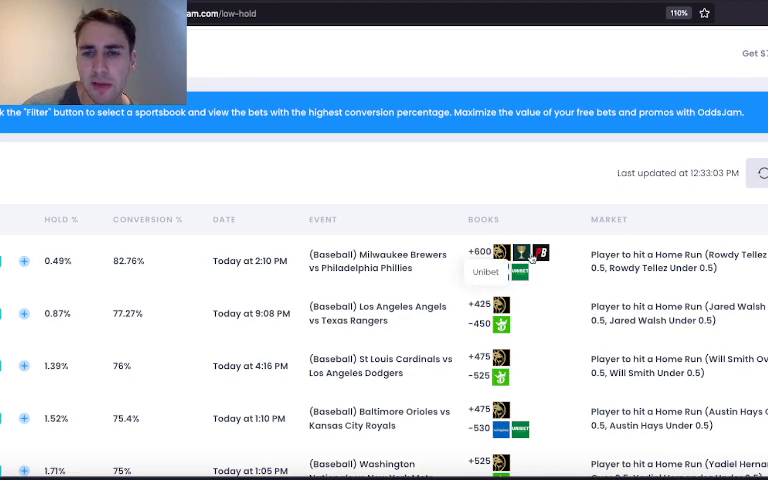
mouse_move(500, 271)
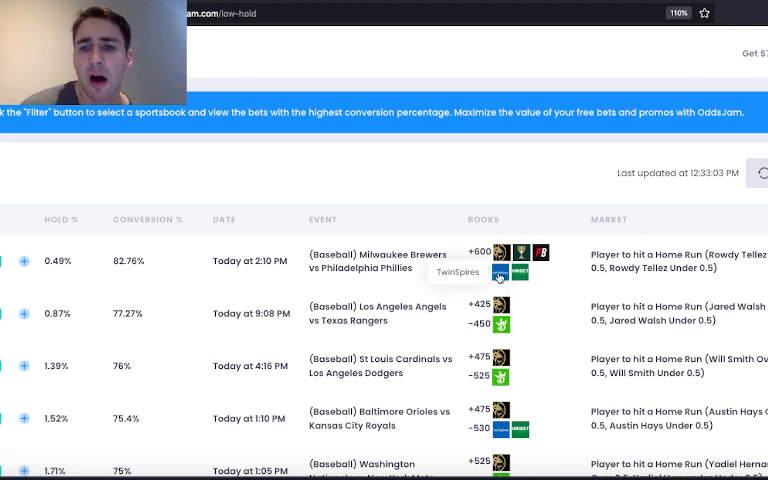
Step: Scroll through the low-hold list of home run props and their hold percentages
scroll(down, 3)
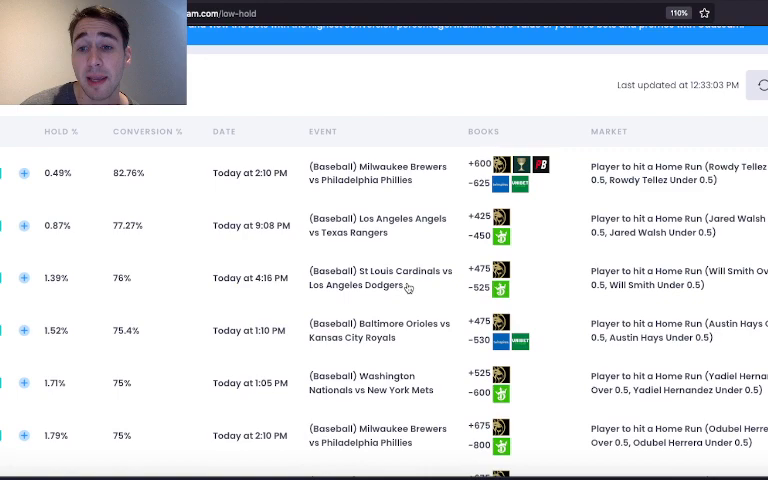
scroll(down, 3)
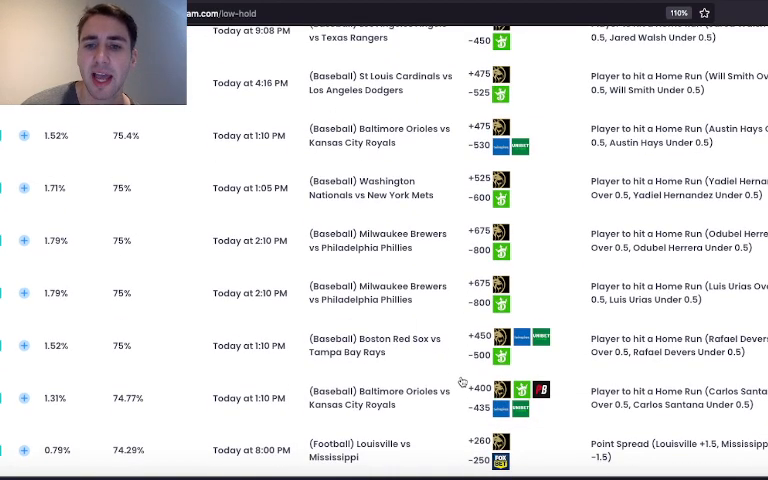
scroll(up, 3)
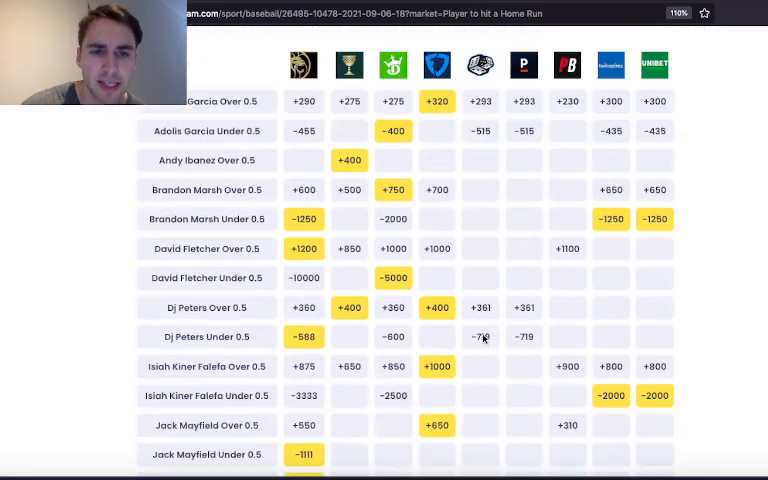
Step: Scroll the Angels vs Rangers home run odds grid and back up to the market buttons
scroll(down, 3)
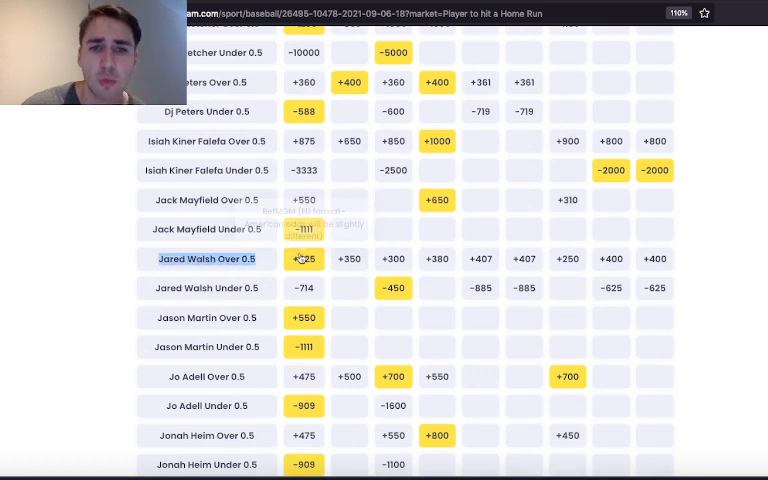
scroll(up, 3)
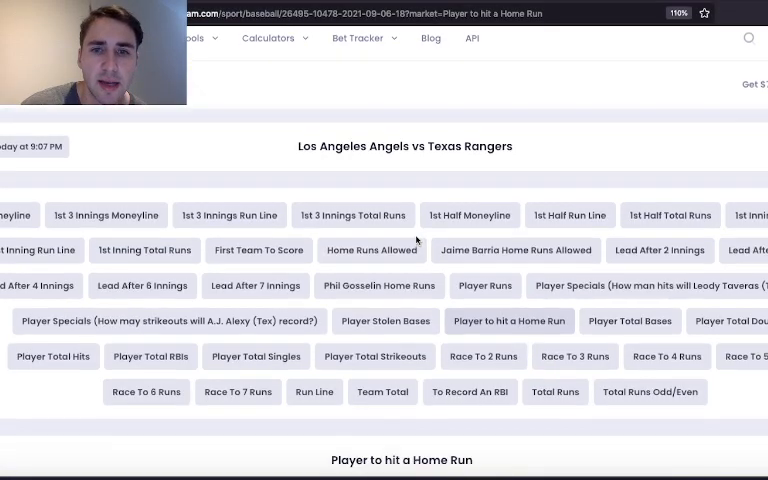
scroll(down, 3)
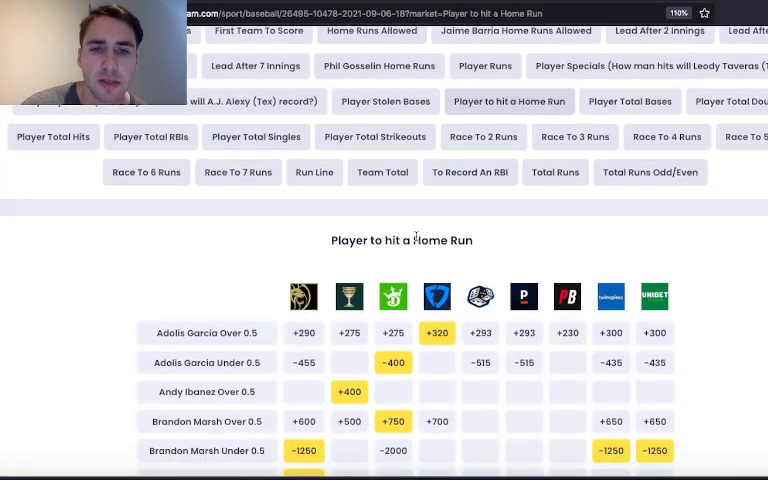
scroll(up, 3)
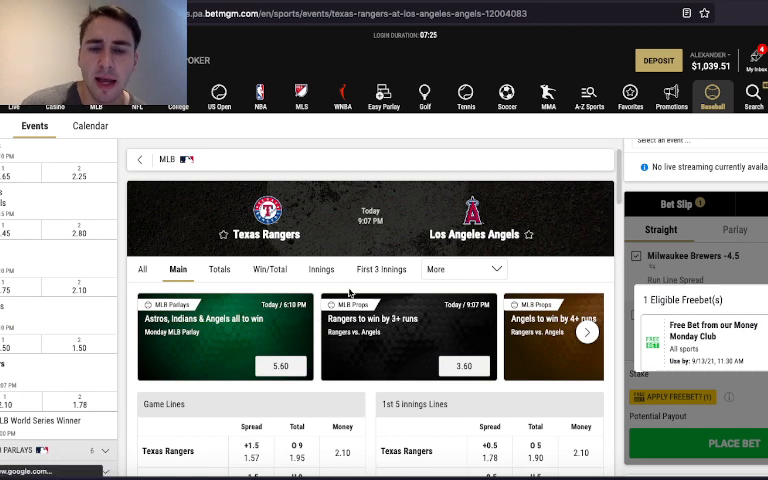
Step: Under More > Player Props, add J. Walsh Over 0.5 home runs (5.25) to the slip
click(463, 268)
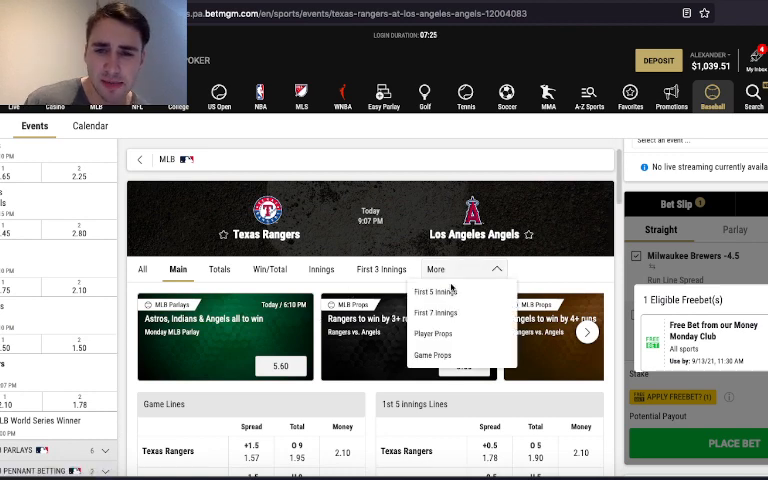
click(433, 333)
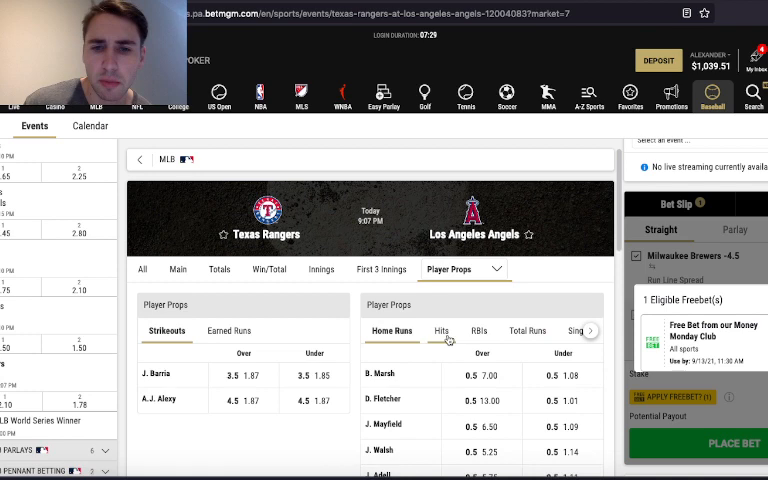
scroll(down, 3)
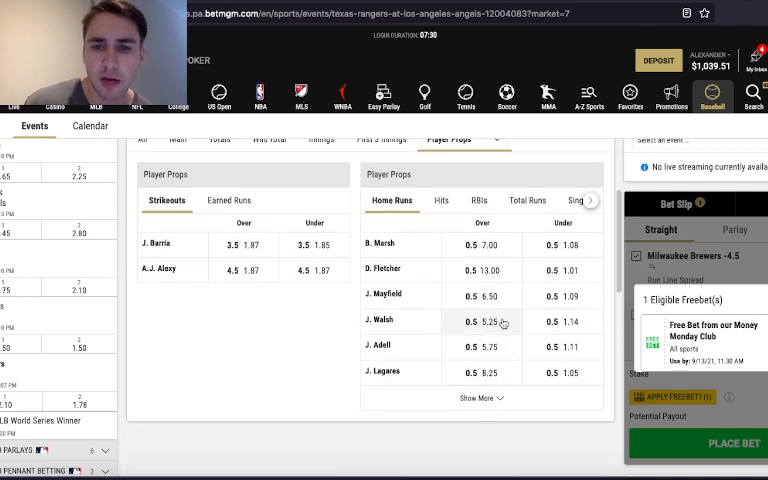
click(481, 321)
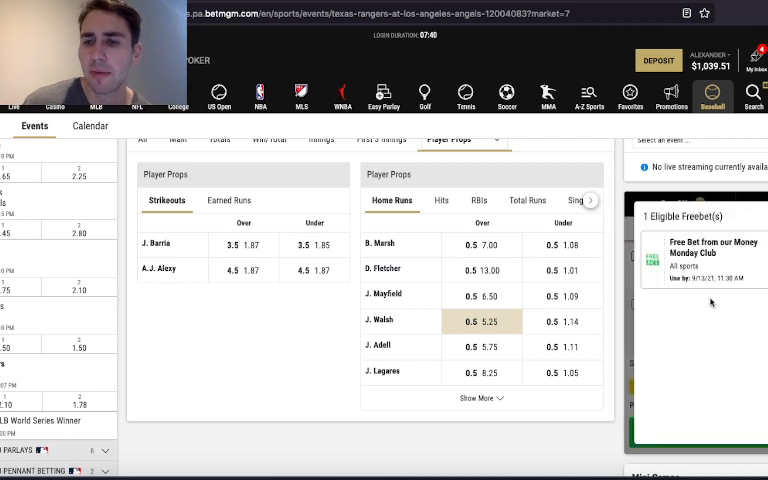
click(483, 321)
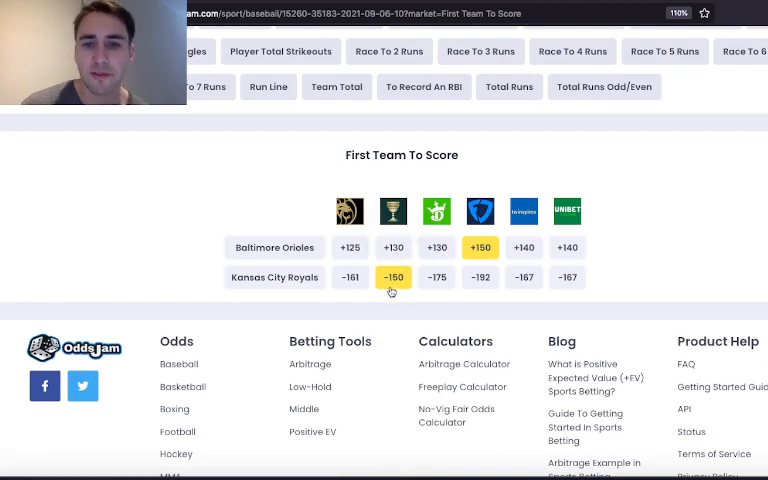
Step: Scroll up through the Orioles vs Royals First Team To Score odds comparison
scroll(up, 3)
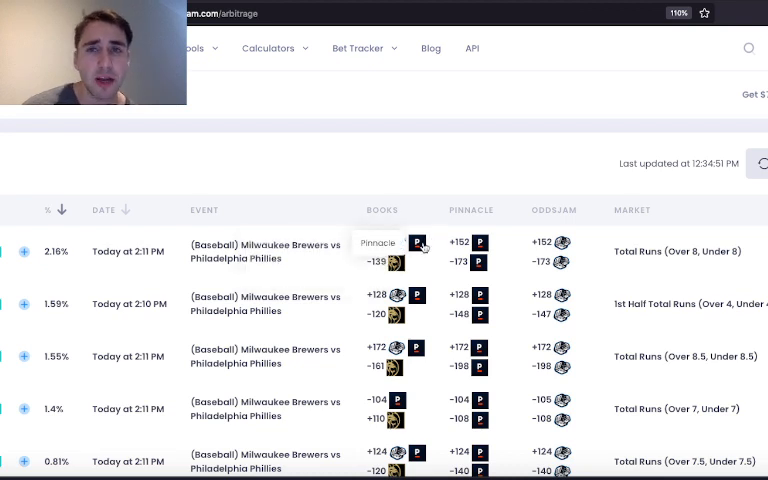
mouse_move(398, 262)
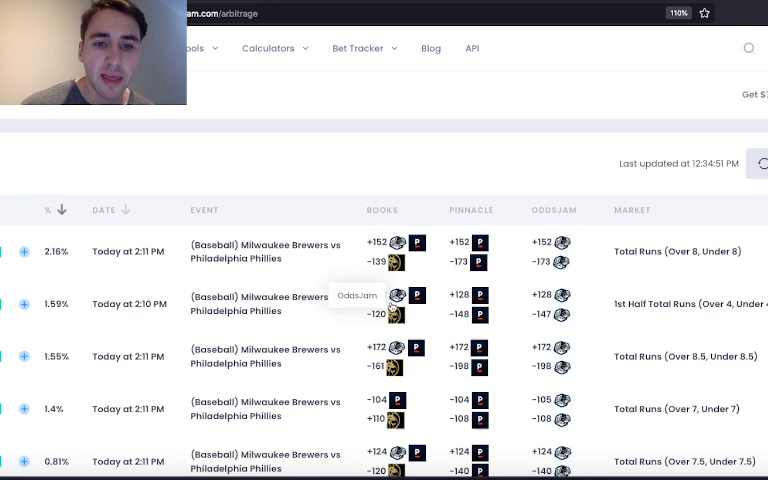
mouse_move(690, 311)
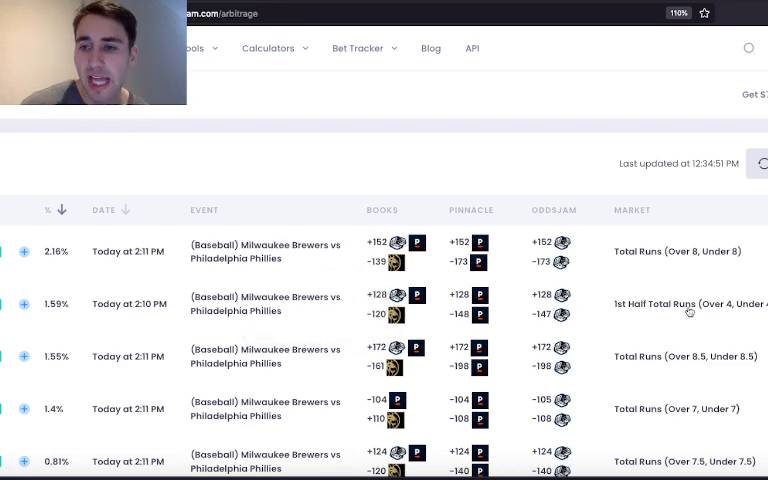
Step: Leave the Brewers vs Phillies arbitrage bets for the Positive EV bets screen
click(195, 48)
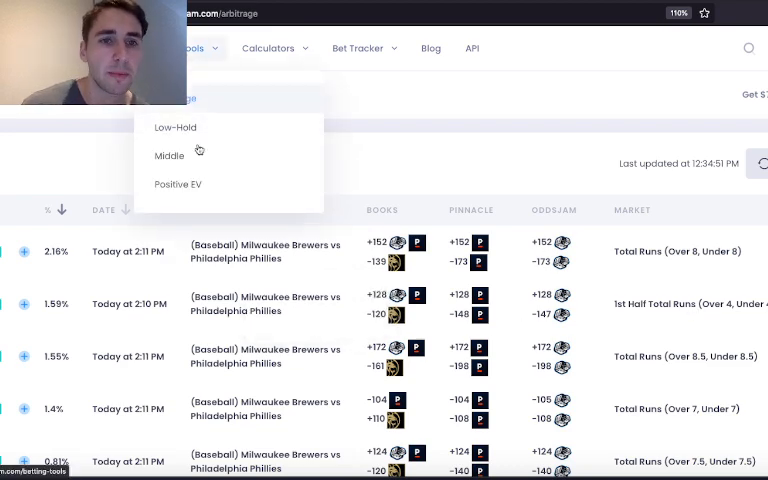
click(178, 184)
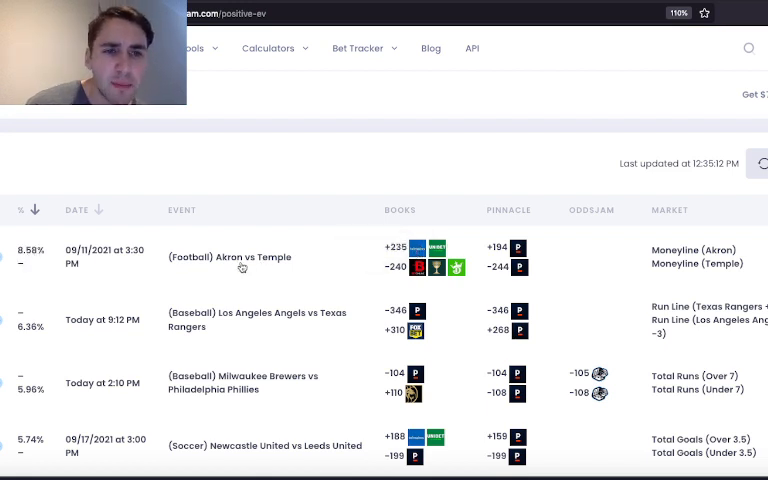
mouse_move(520, 248)
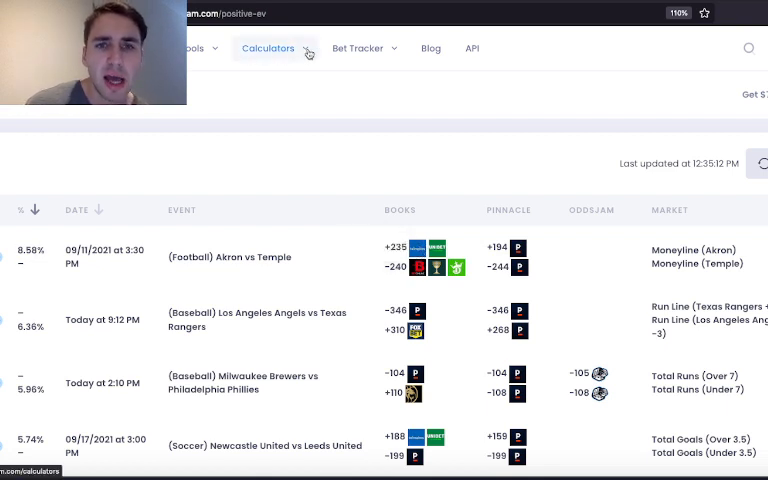
Step: Review the Positive EV list led by the 8.58% Akron vs Temple moneyline, browsing Calculators and Betting Tools
click(268, 48)
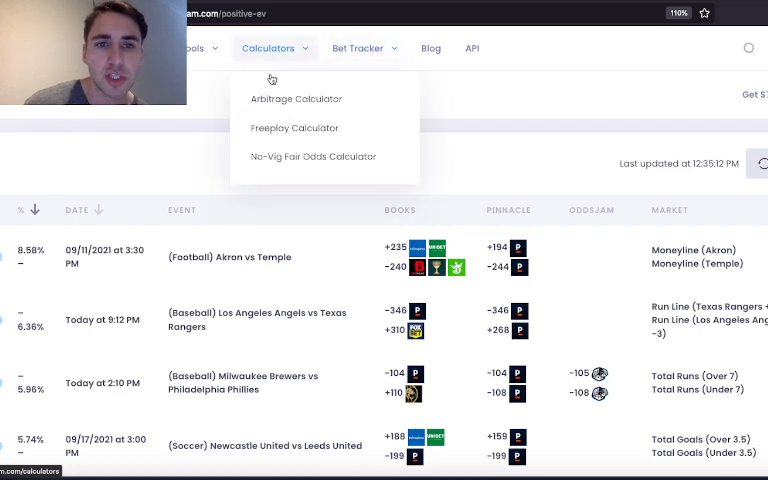
click(314, 156)
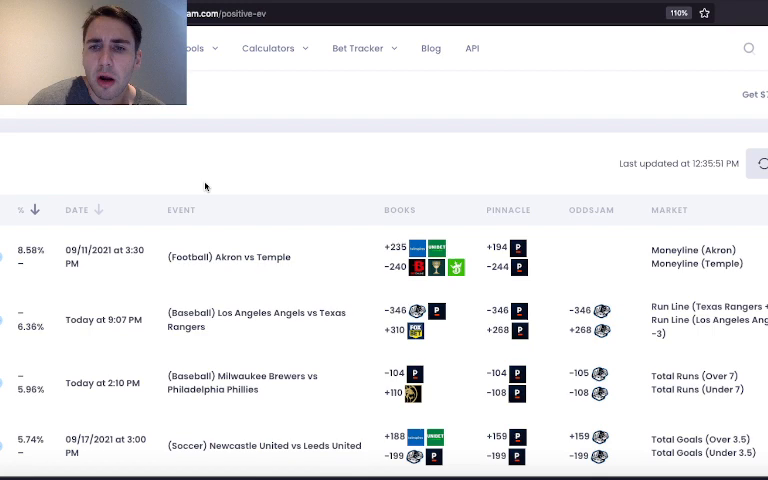
click(191, 48)
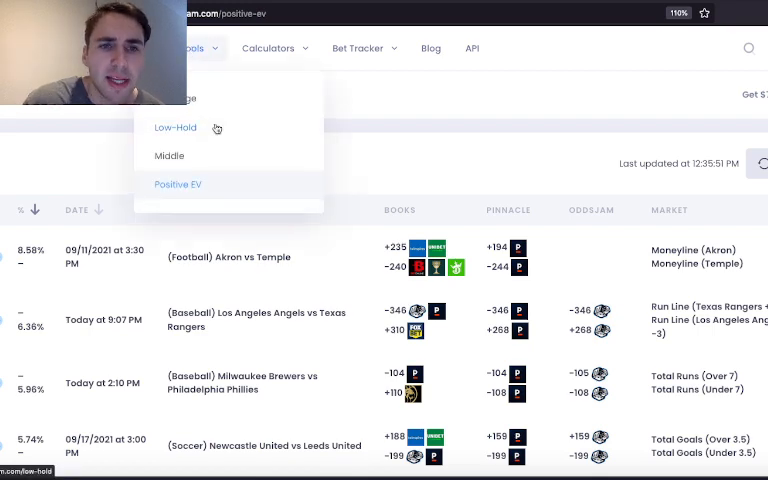
Step: Open the No-Vig Fair Odds Calculator, converting +194/-244 to fair odds +208.53/-208.53
click(268, 47)
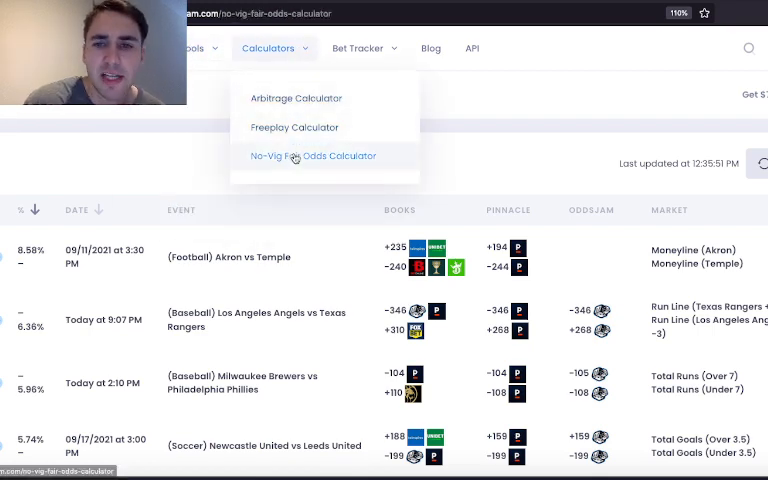
click(312, 155)
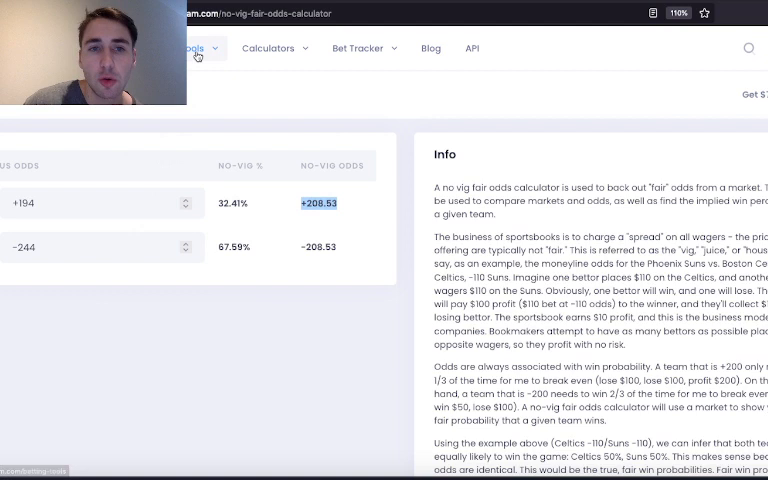
click(195, 48)
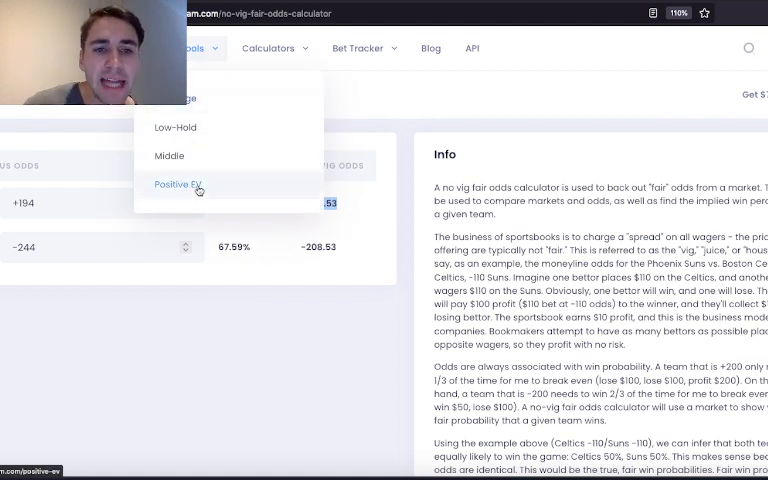
Step: Return to the Positive EV list to inspect the Brewers vs Phillies Under 7 BetMGM bet
click(177, 184)
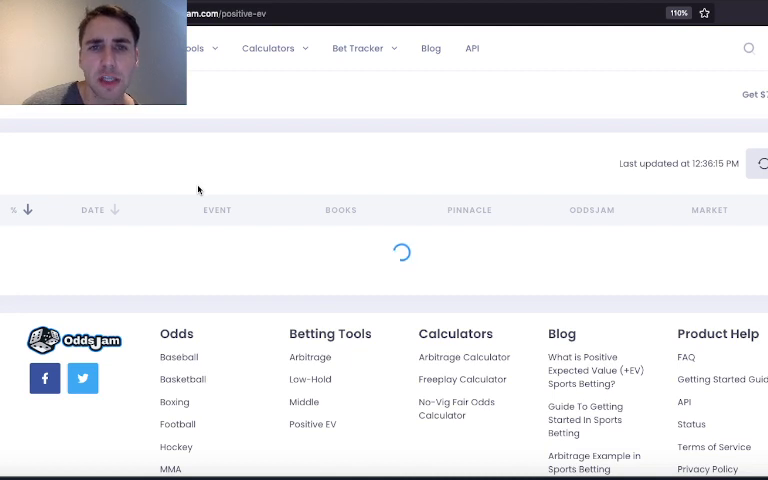
mouse_move(323, 190)
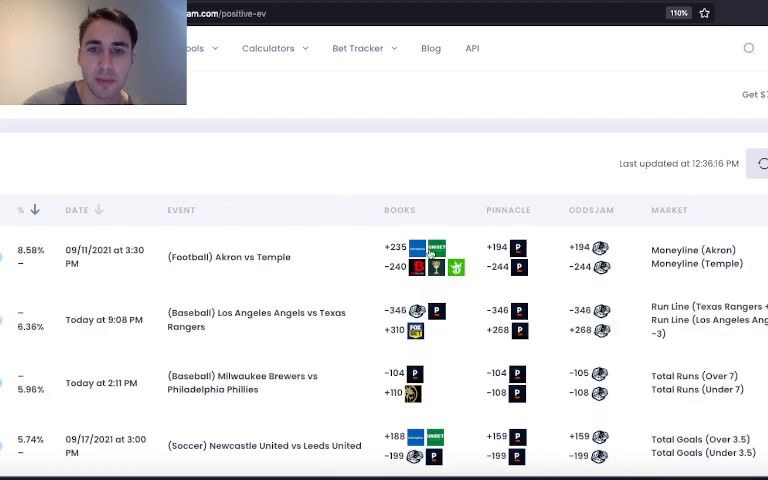
mouse_move(410, 248)
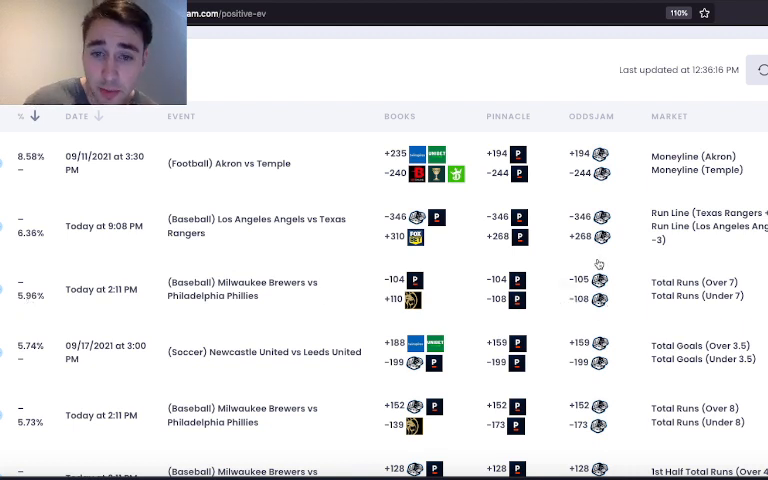
mouse_move(412, 288)
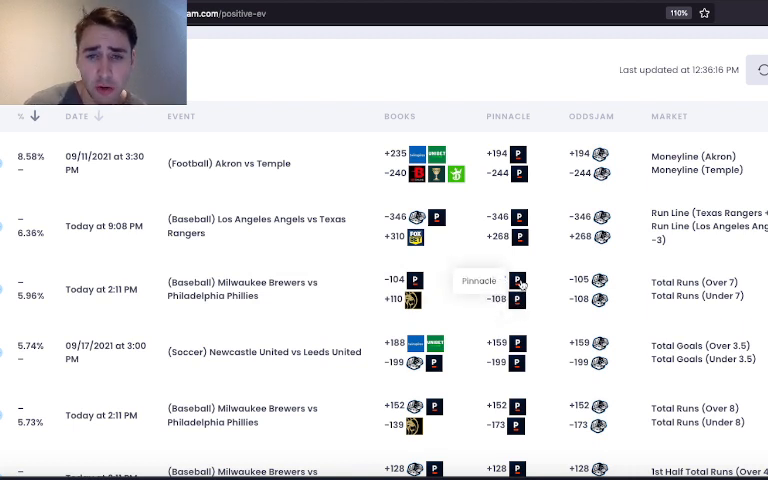
mouse_move(413, 300)
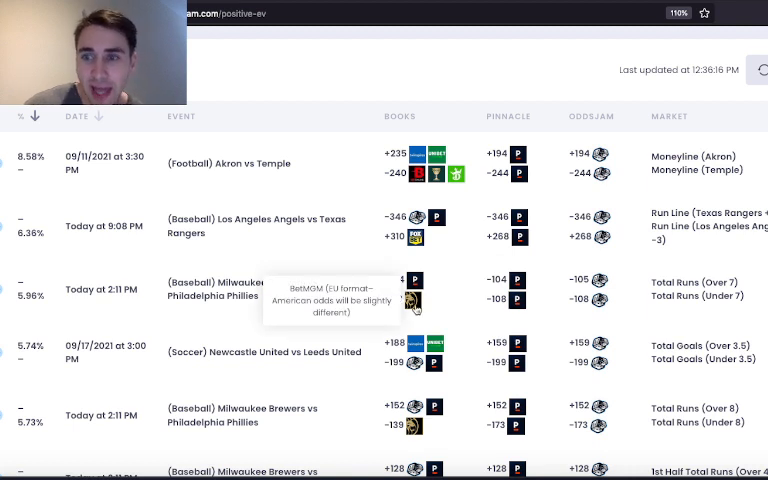
mouse_move(369, 201)
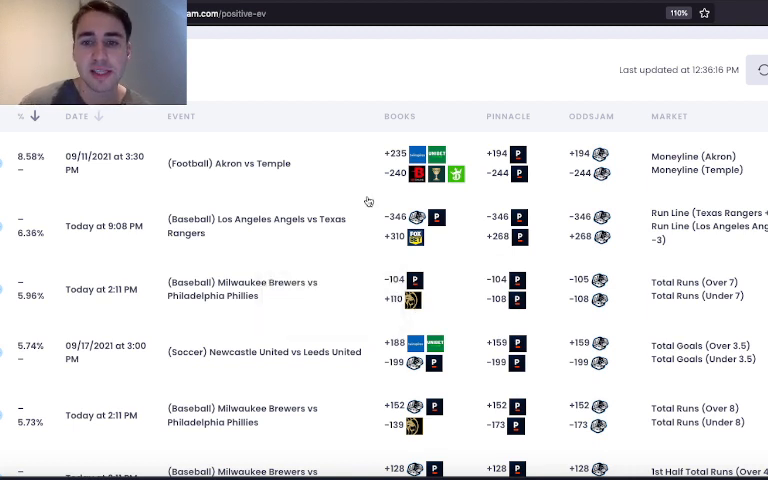
mouse_move(600, 291)
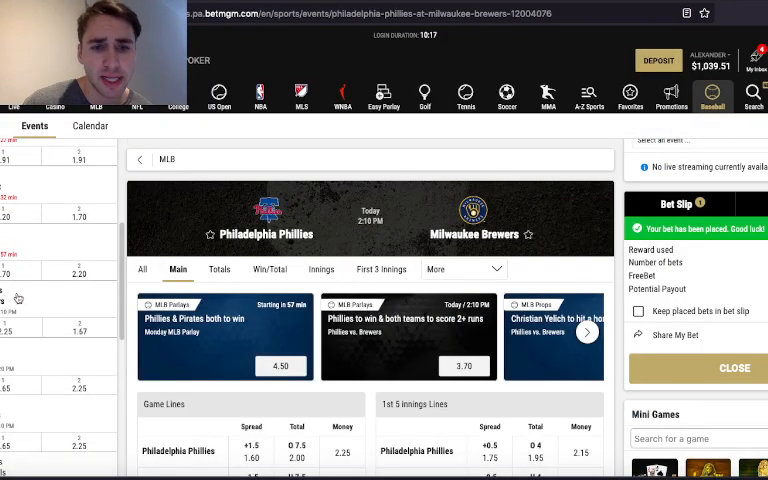
Step: Add Phillies at Brewers Under 7 total runs at 2.10 to the BetMGM bet slip
scroll(down, 3)
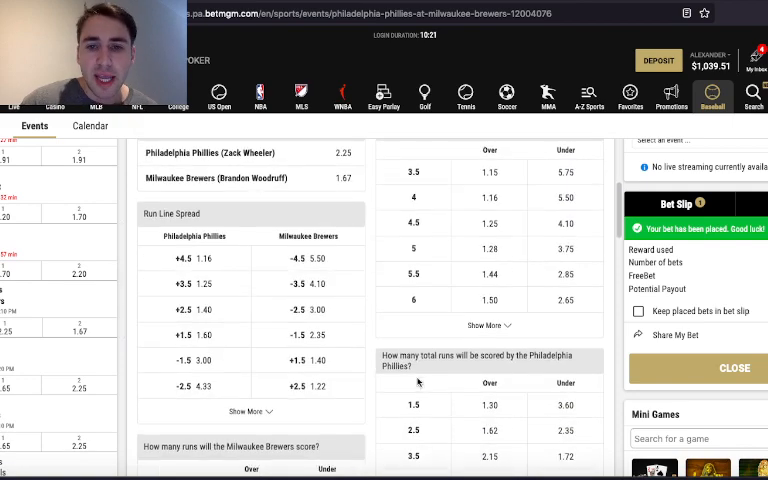
scroll(down, 3)
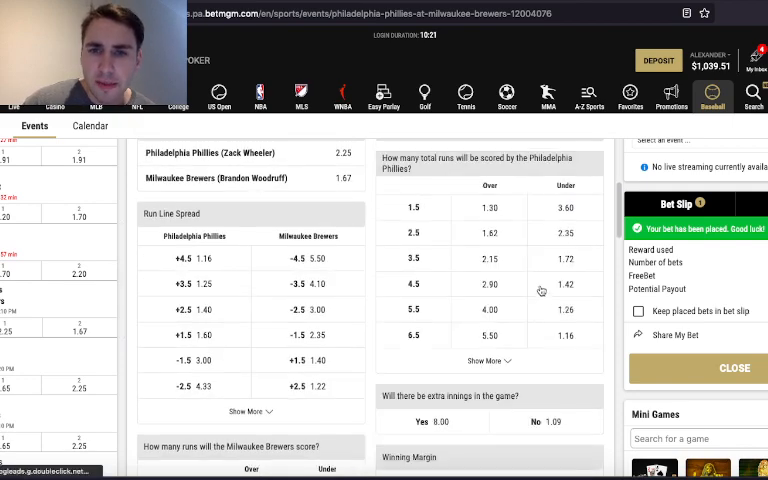
scroll(down, 3)
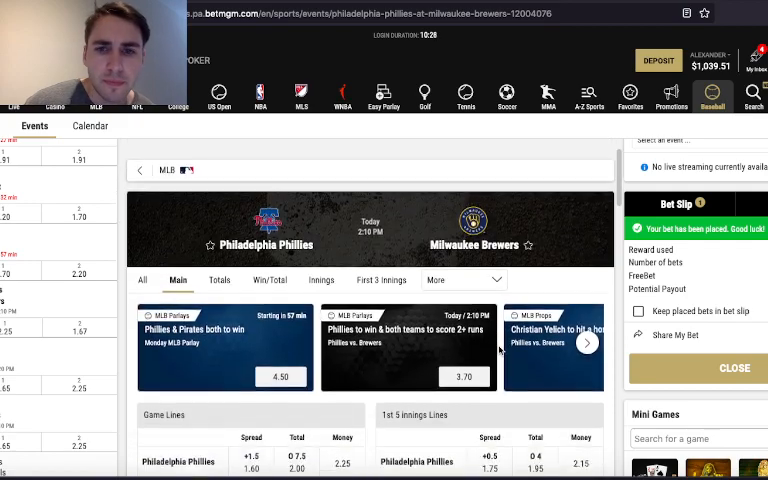
click(218, 269)
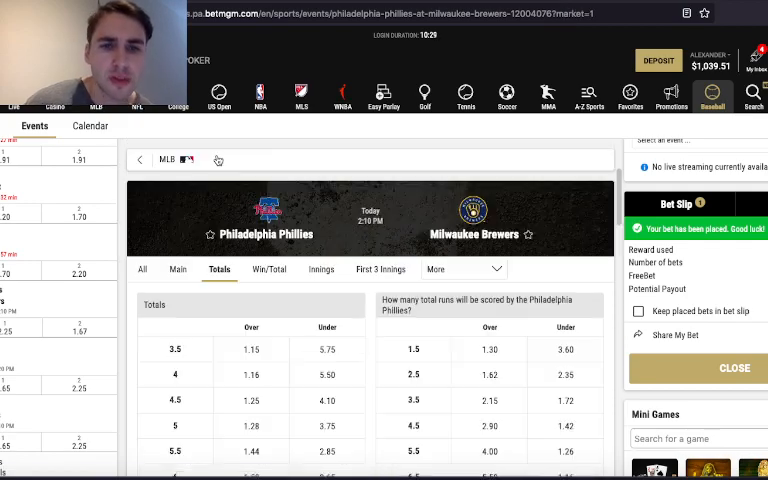
scroll(down, 3)
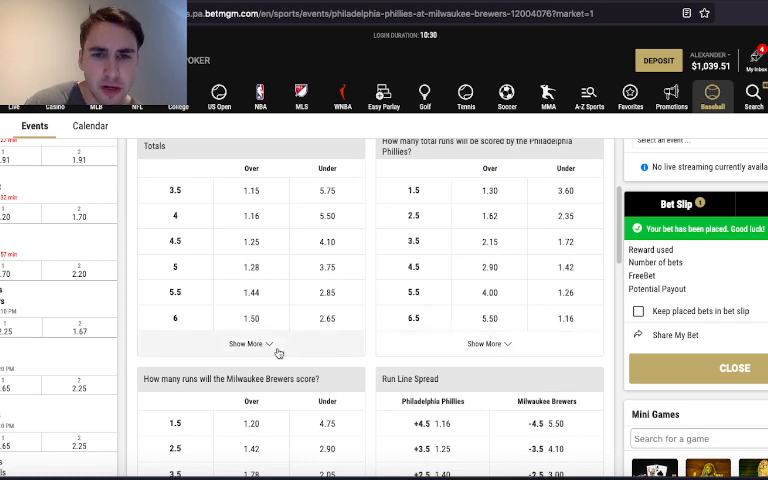
click(327, 369)
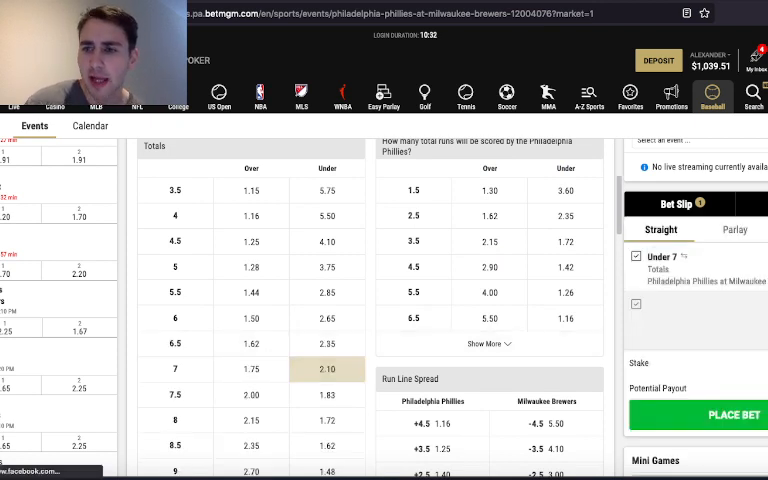
click(690, 360)
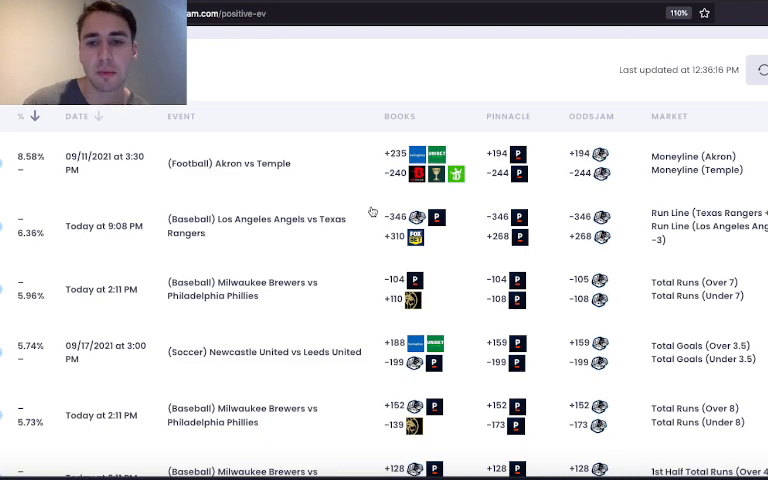
Step: Convert the -104/-108 Brewers-Phillies line to fair odds +101.85/-101.85 with the no-vig calculator
click(195, 47)
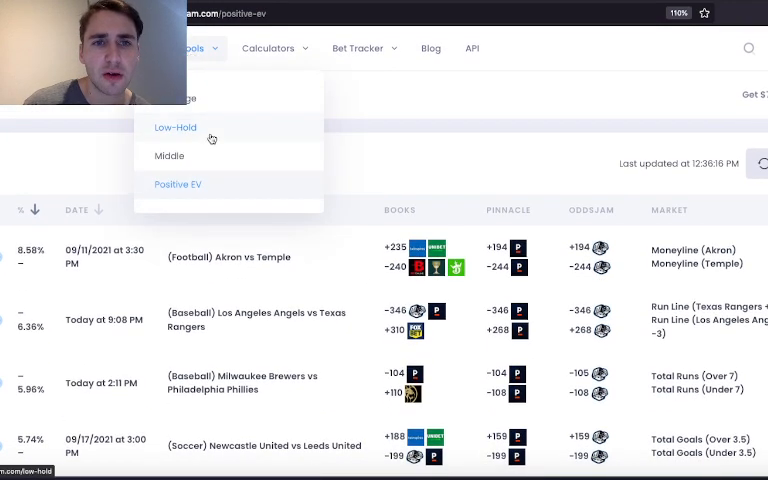
click(268, 48)
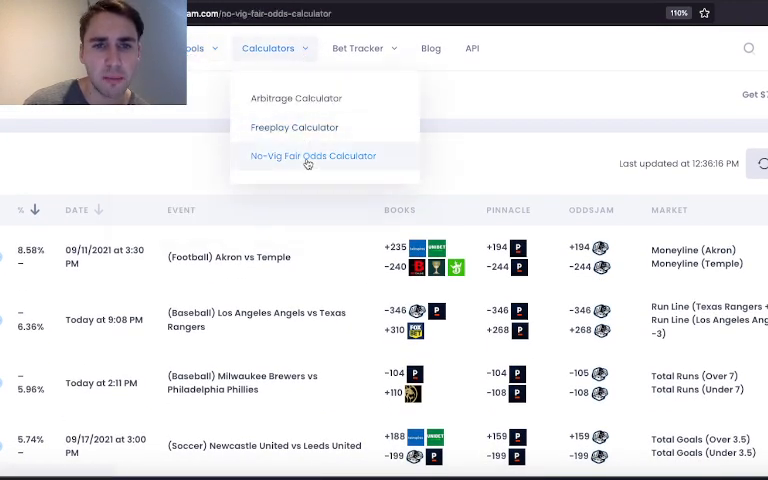
click(313, 156)
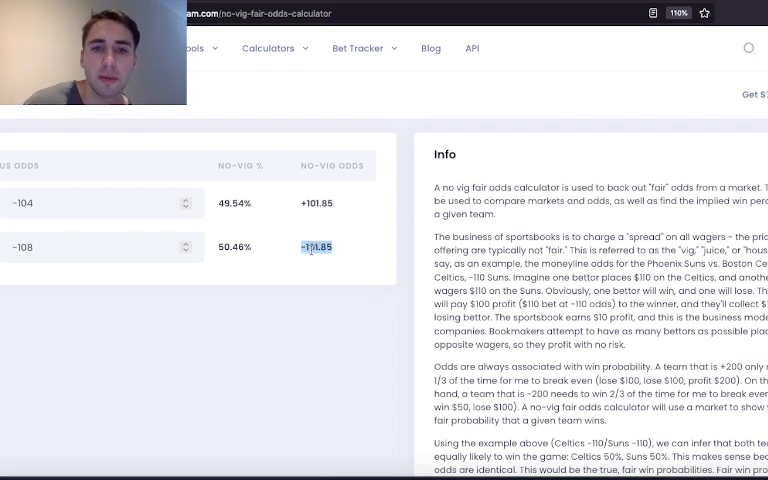
click(193, 48)
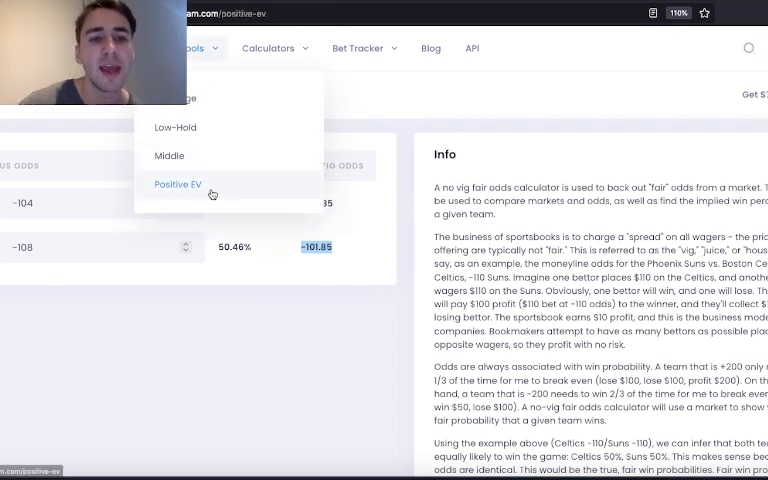
Step: From the Positive EV list, open the Notre Dame vs Toledo point spread odds comparison
click(178, 184)
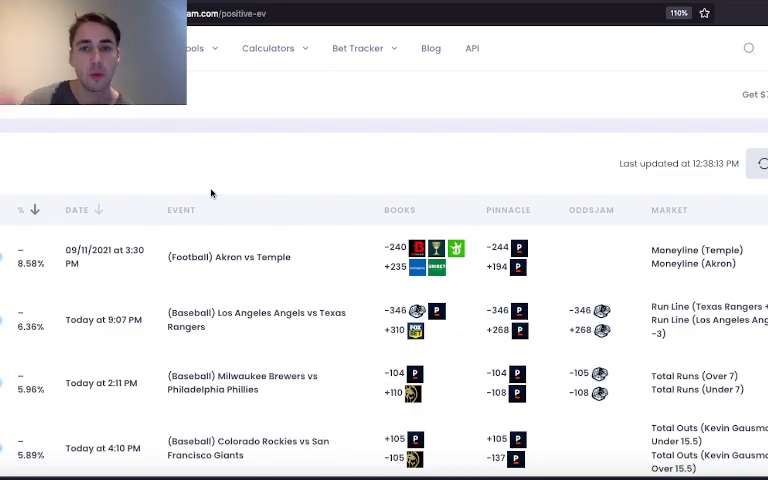
scroll(down, 3)
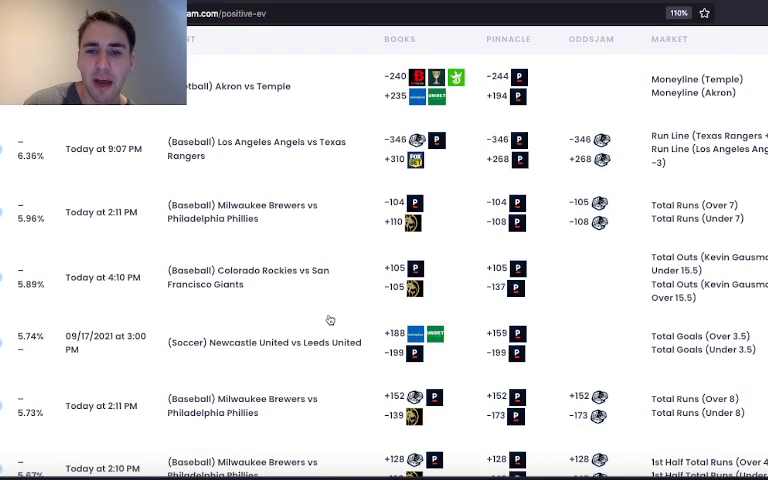
scroll(down, 3)
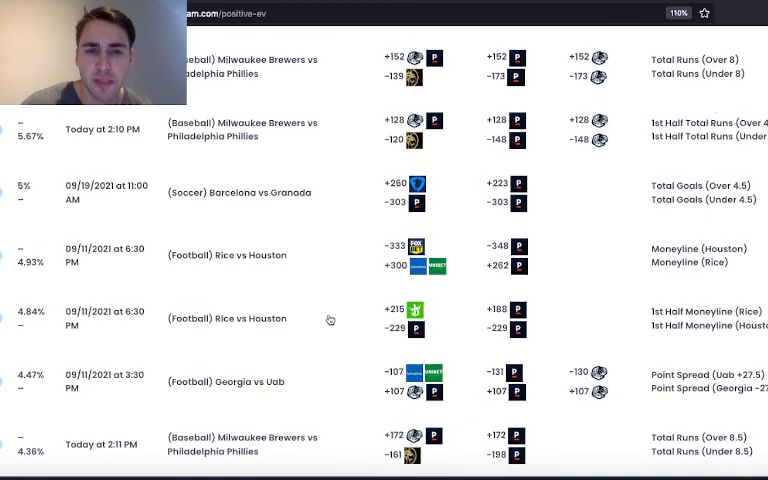
scroll(down, 3)
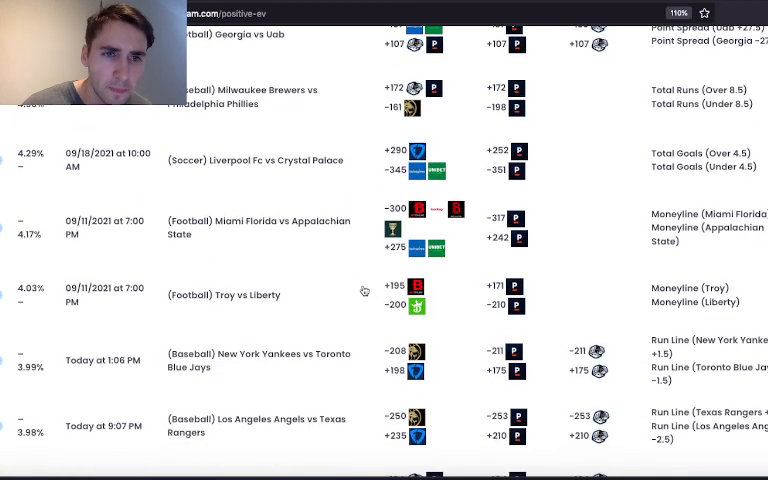
scroll(down, 3)
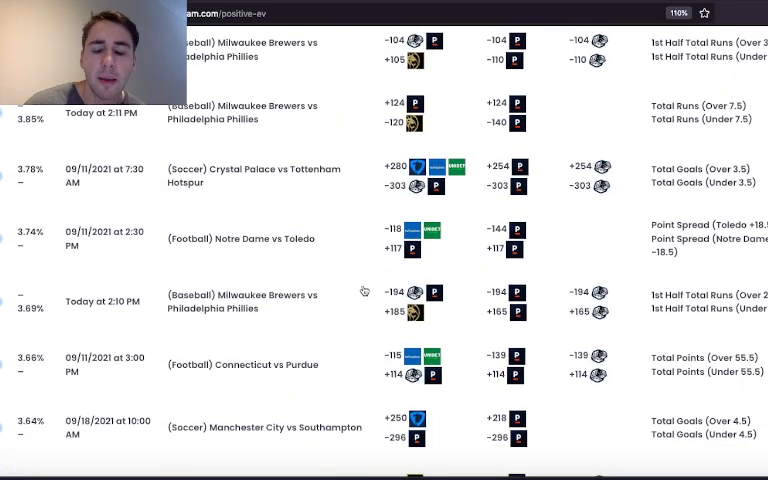
mouse_move(622, 239)
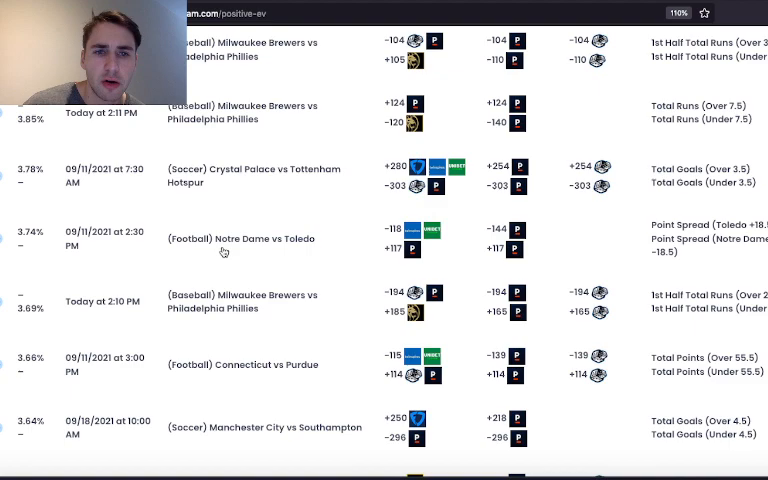
click(224, 238)
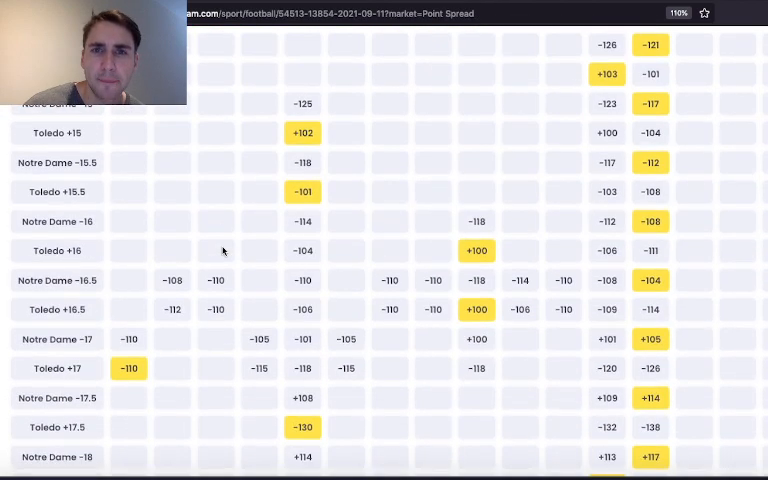
scroll(down, 3)
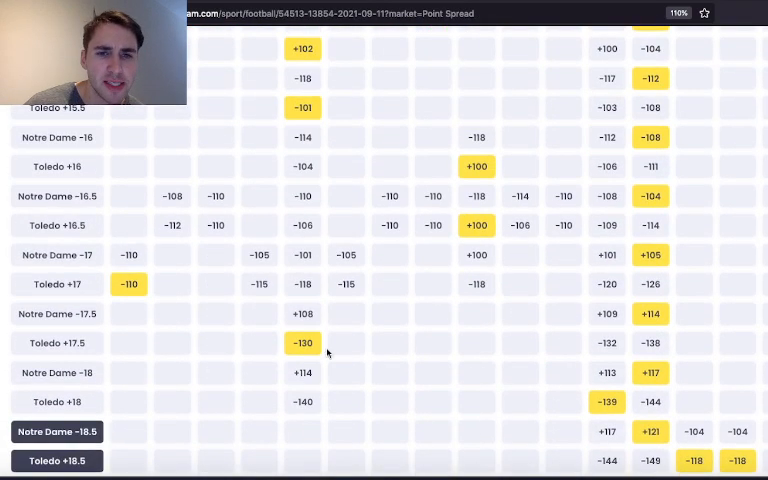
scroll(down, 3)
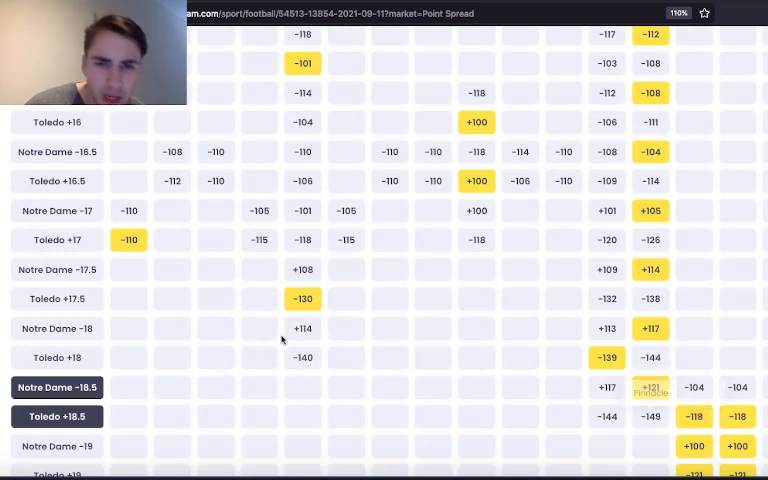
mouse_move(304, 398)
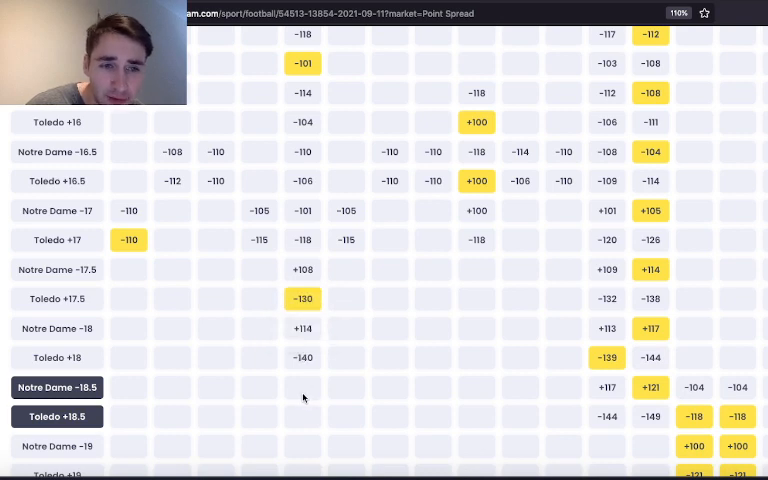
mouse_move(406, 336)
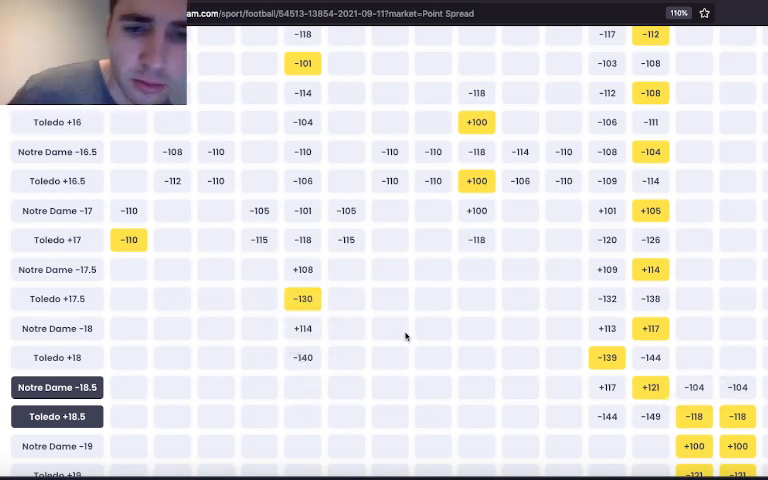
mouse_move(303, 329)
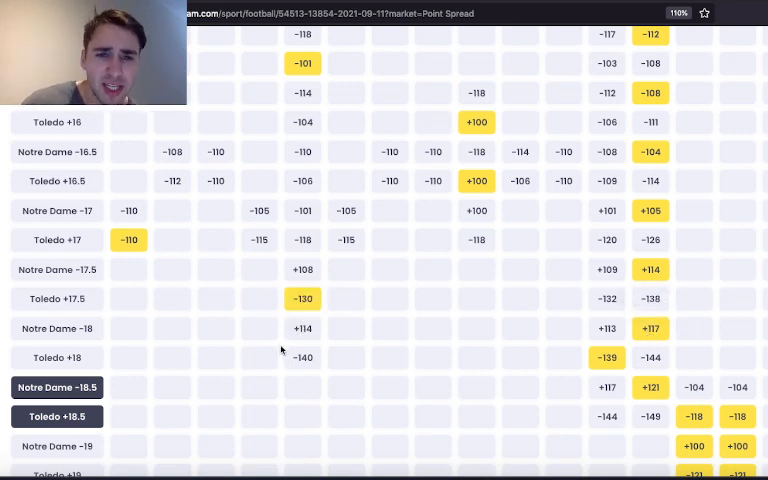
mouse_move(303, 358)
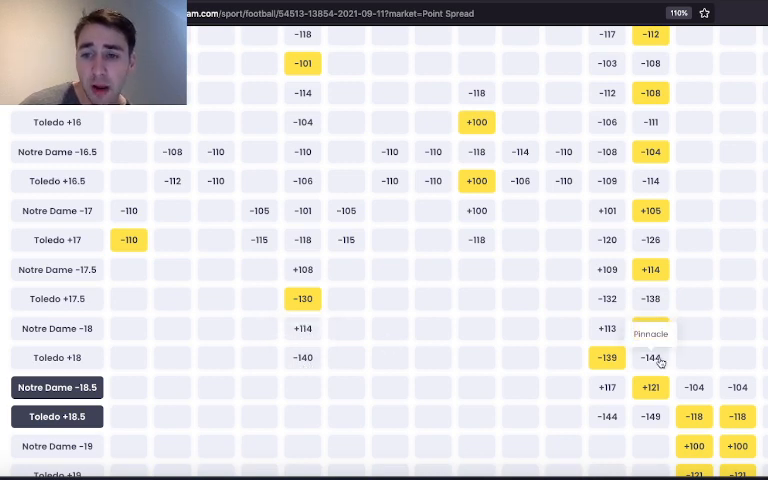
mouse_move(677, 427)
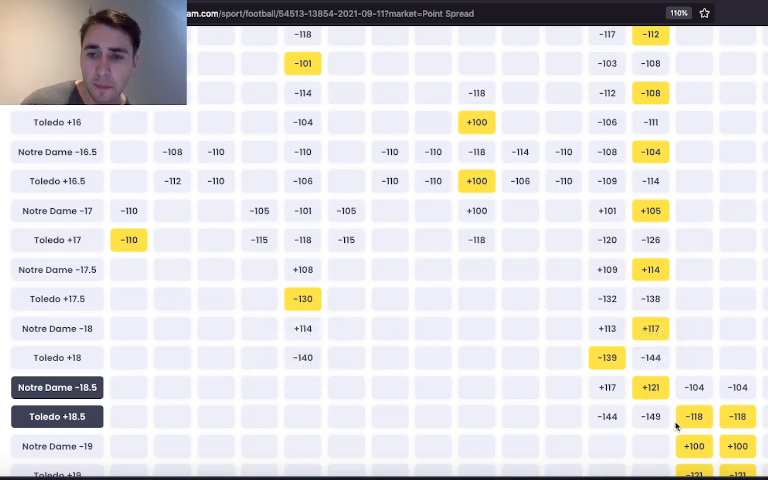
scroll(down, 3)
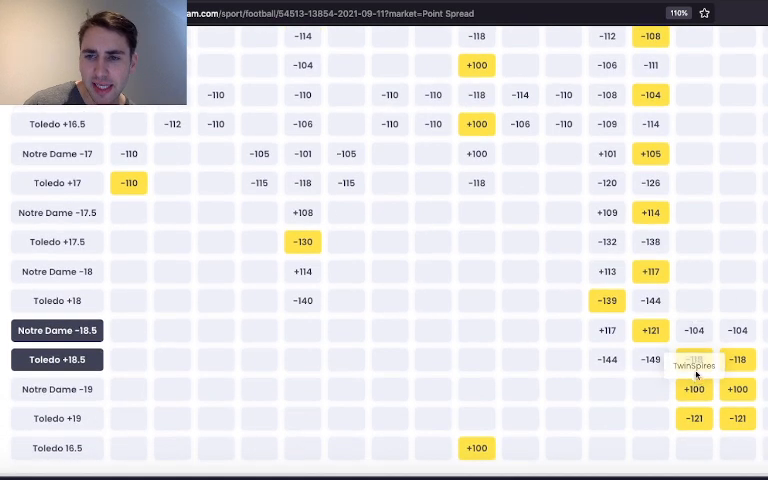
mouse_move(693, 360)
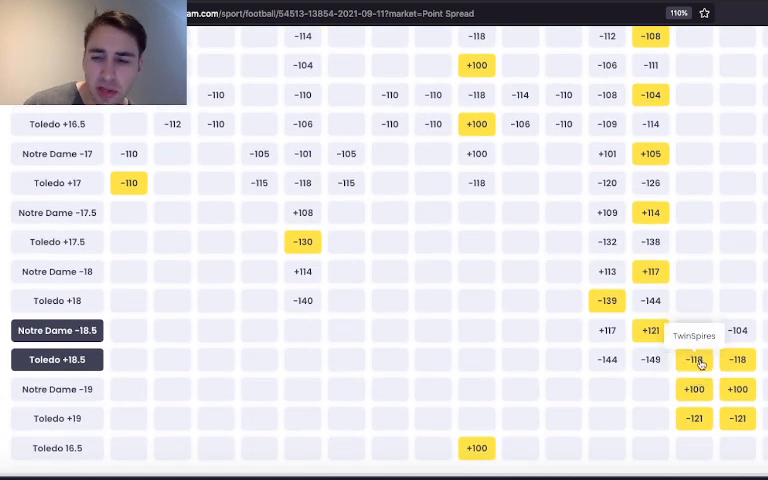
mouse_move(649, 330)
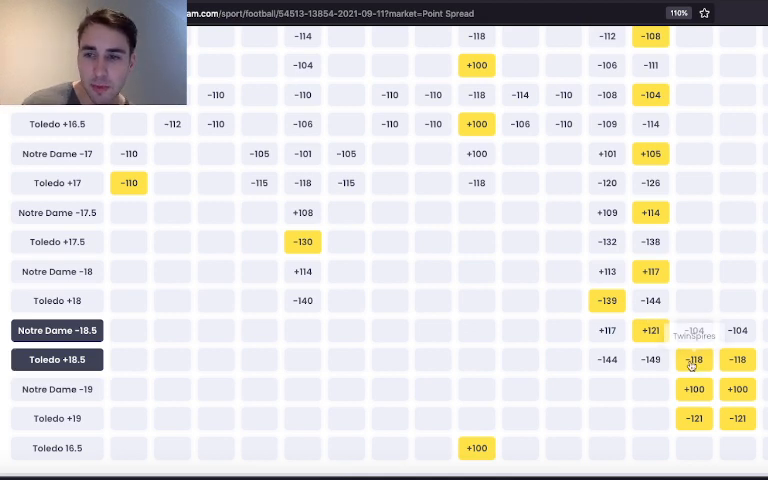
mouse_move(651, 329)
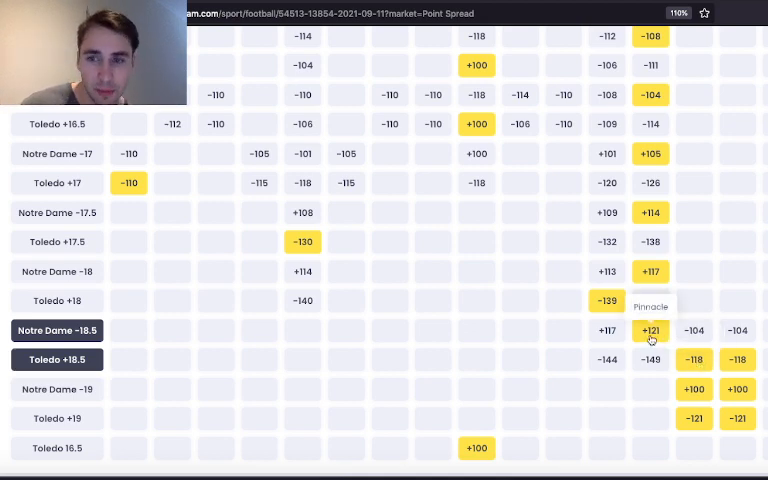
mouse_move(694, 360)
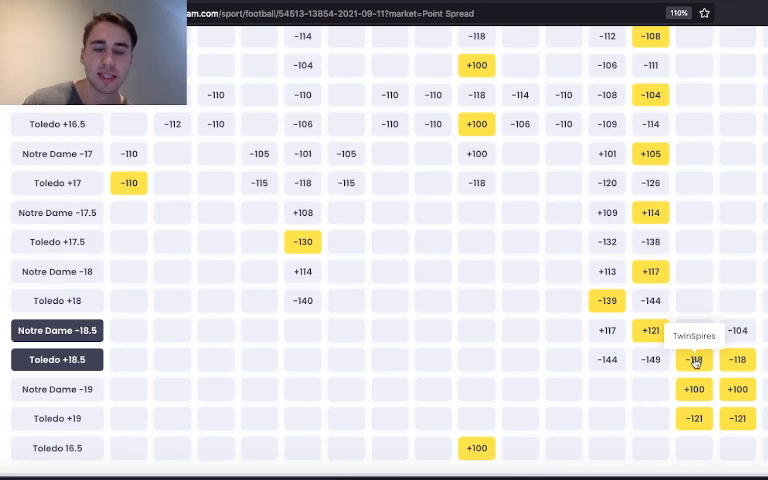
scroll(up, 3)
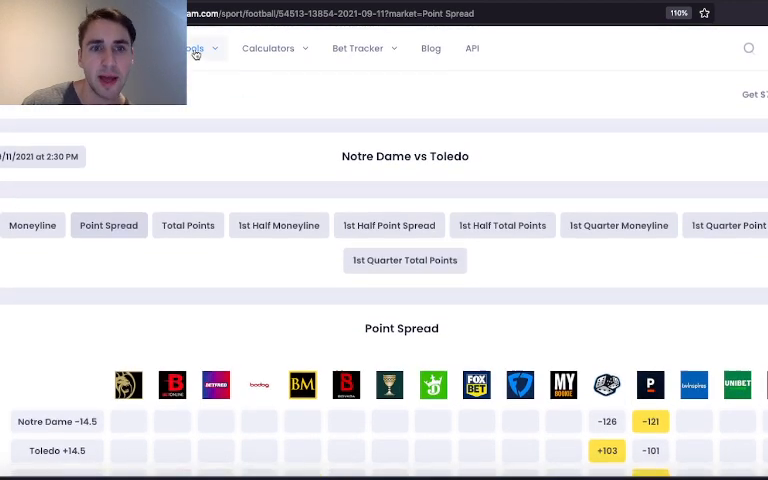
scroll(down, 3)
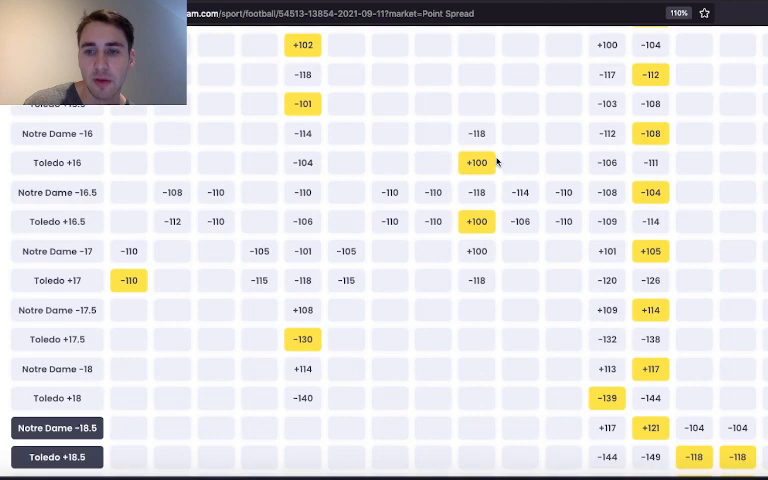
Step: Log a $500 Toledo +18.5 bet at -118 on TwinSpires in the Bet Tracker
scroll(down, 3)
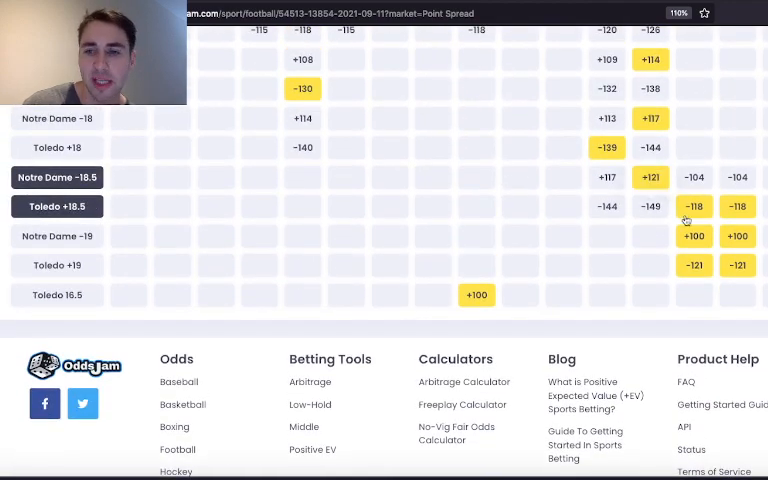
click(693, 207)
text(500)
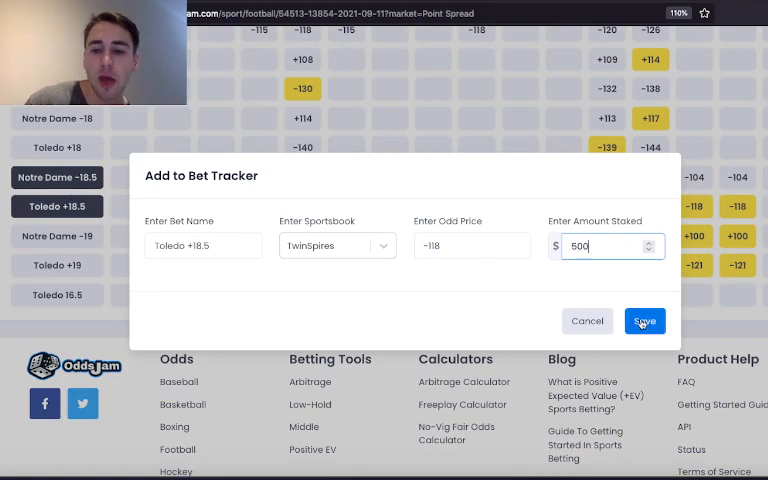
click(644, 321)
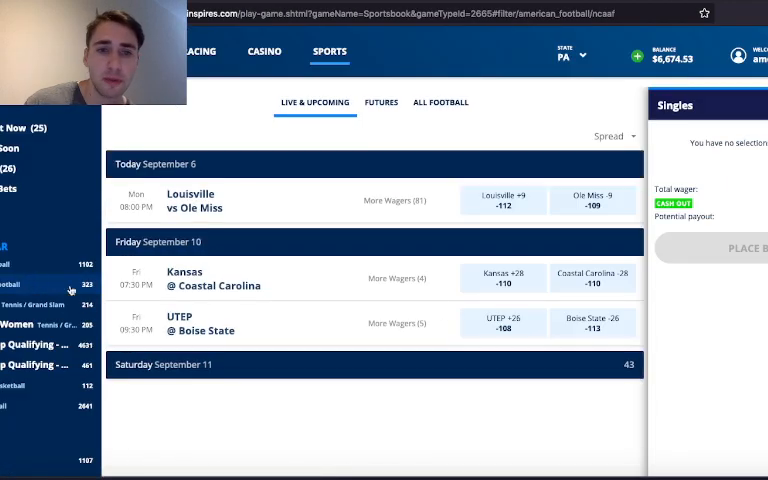
Step: Find and open the Toledo @ Notre Dame event in TwinSpires' NCAAF listings
scroll(down, 3)
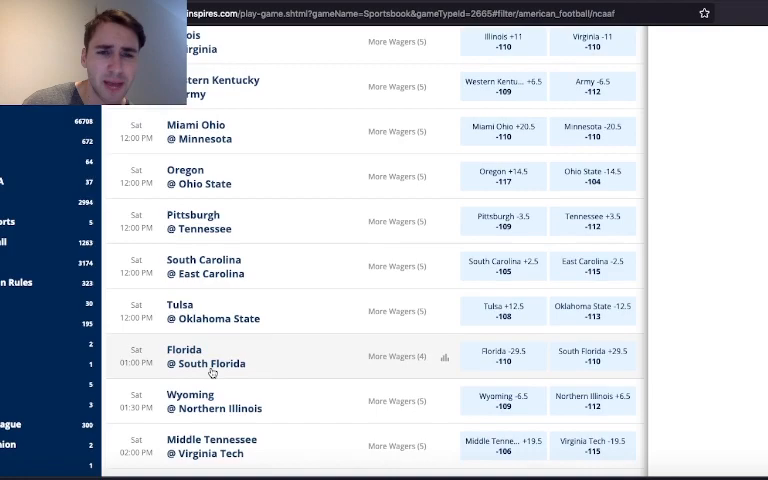
scroll(down, 3)
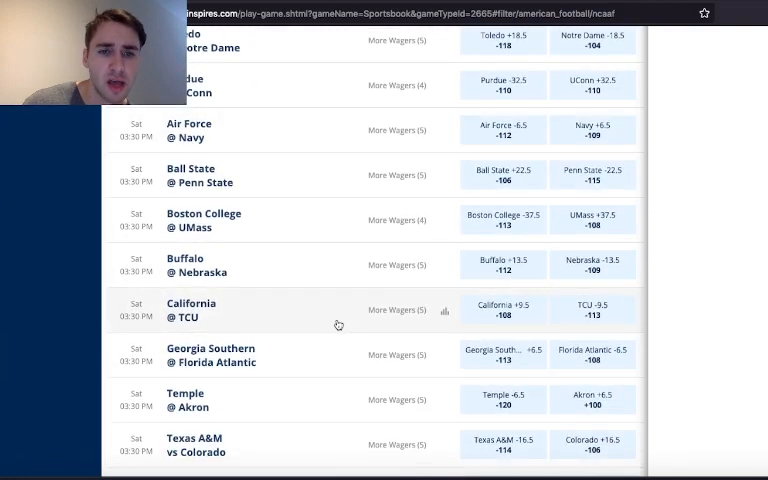
scroll(down, 3)
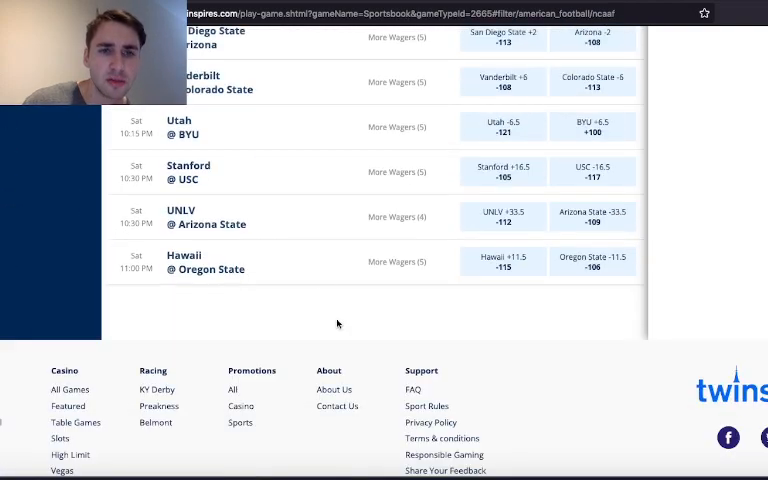
scroll(up, 3)
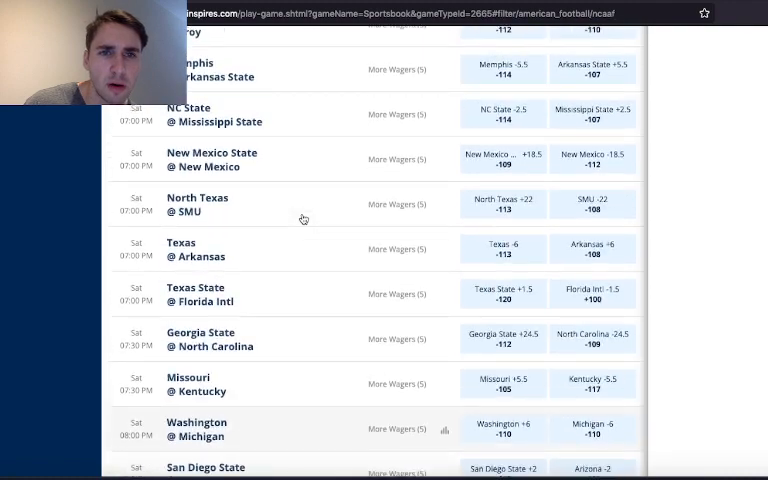
scroll(up, 3)
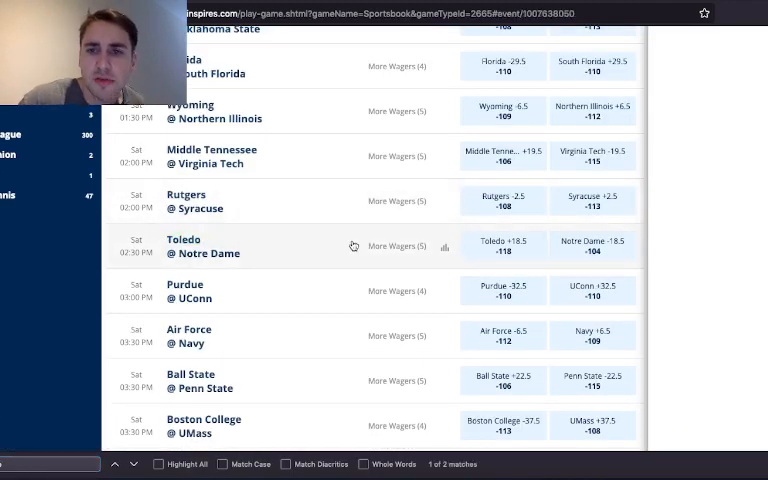
click(203, 246)
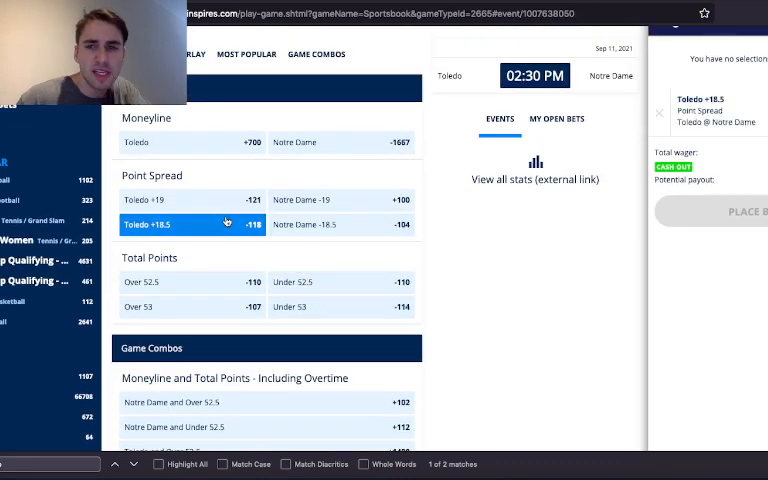
Step: Place the Toledo +19 point spread bet at -121 on TwinSpires
click(659, 112)
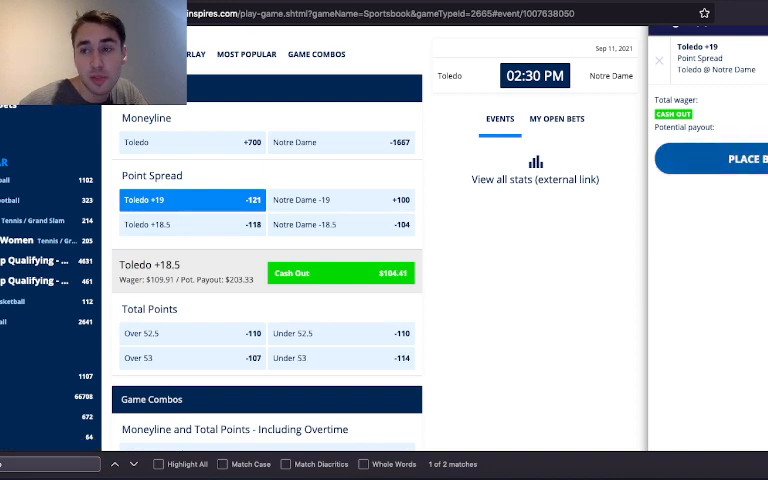
click(658, 60)
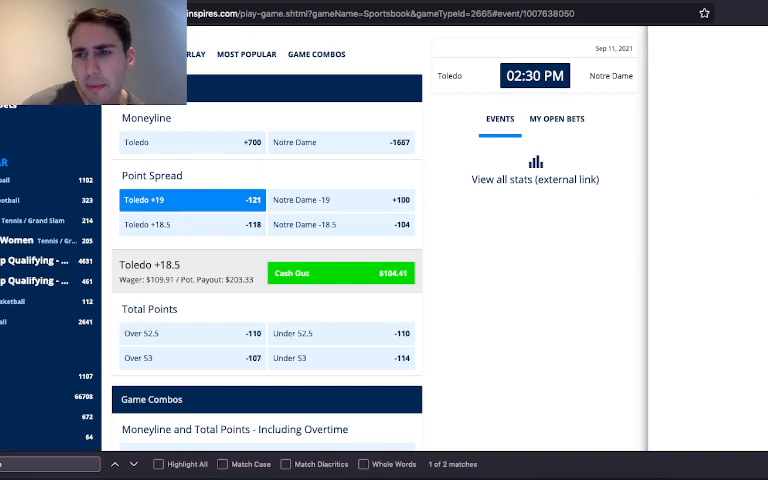
click(341, 273)
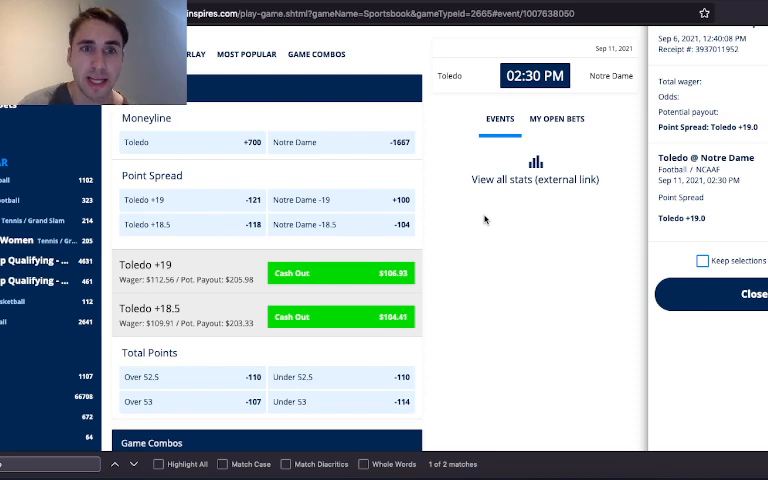
scroll(up, 3)
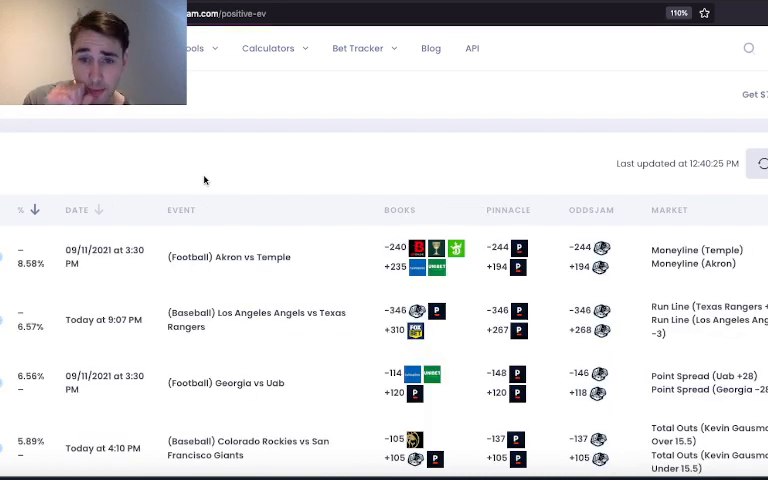
mouse_move(461, 398)
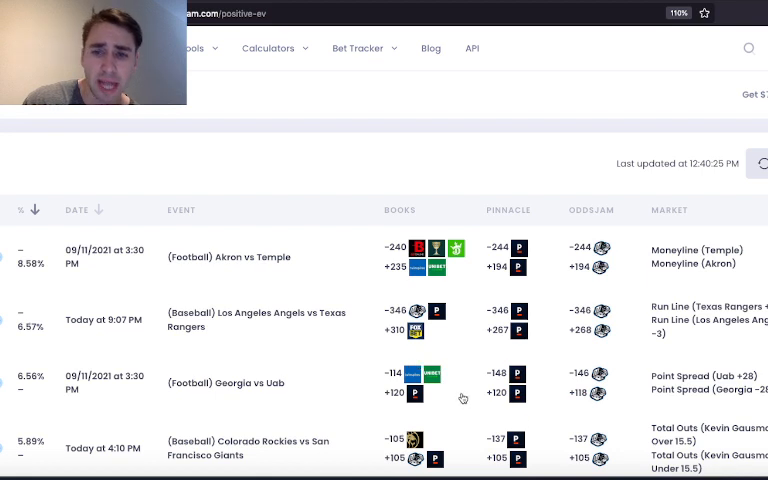
mouse_move(255, 388)
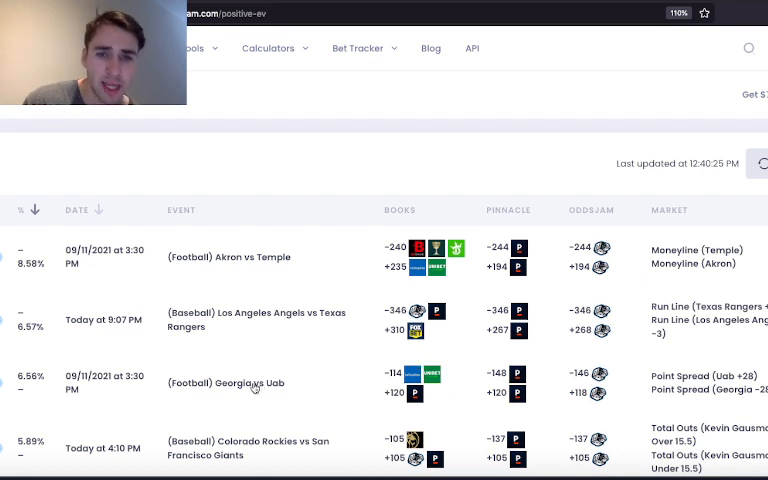
mouse_move(417, 398)
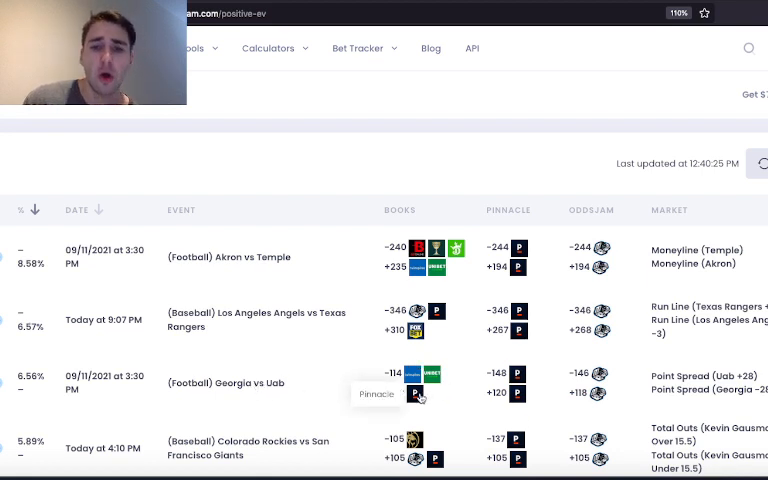
scroll(down, 3)
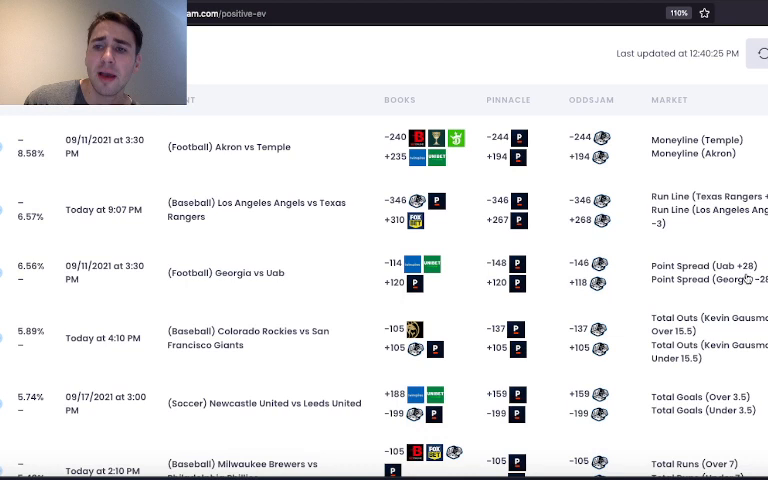
mouse_move(410, 271)
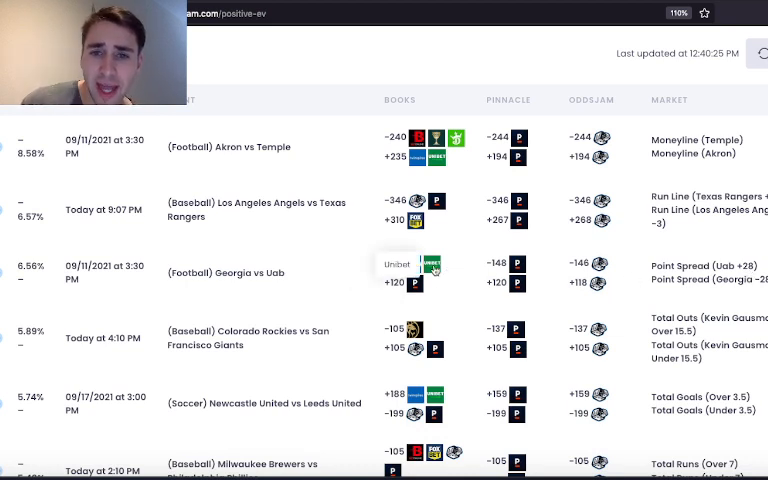
mouse_move(519, 265)
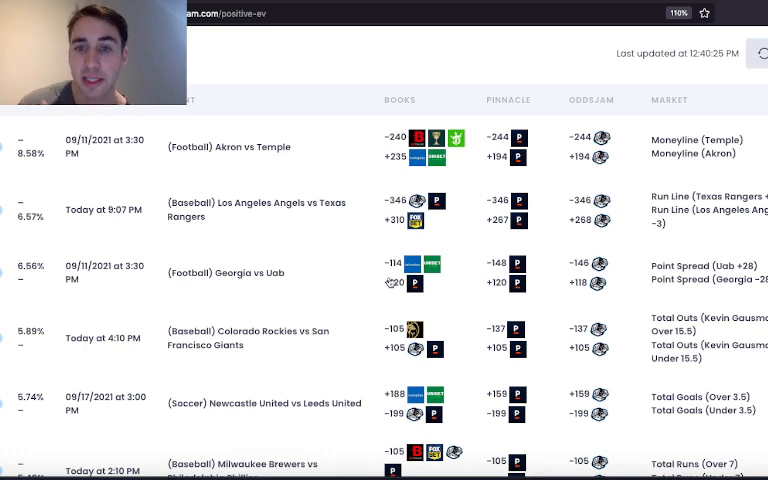
mouse_move(40, 278)
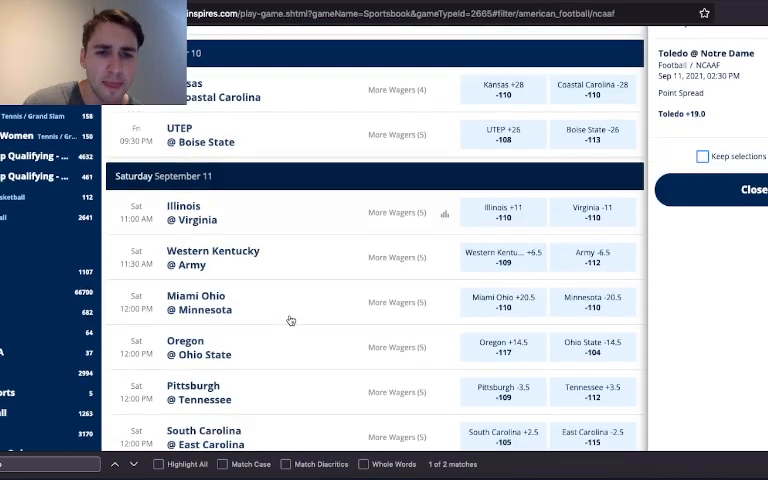
Step: Place a $555 UAB +27.5 spread bet at -107 on UAB @ Georgia, then check My Bets
scroll(down, 3)
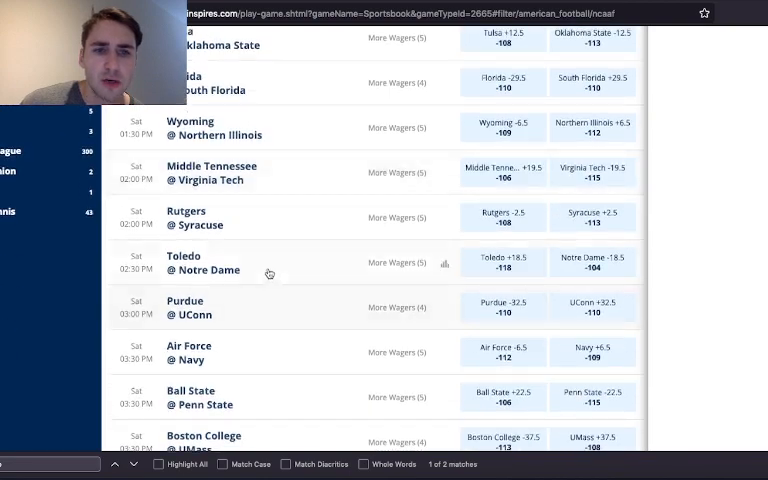
scroll(down, 3)
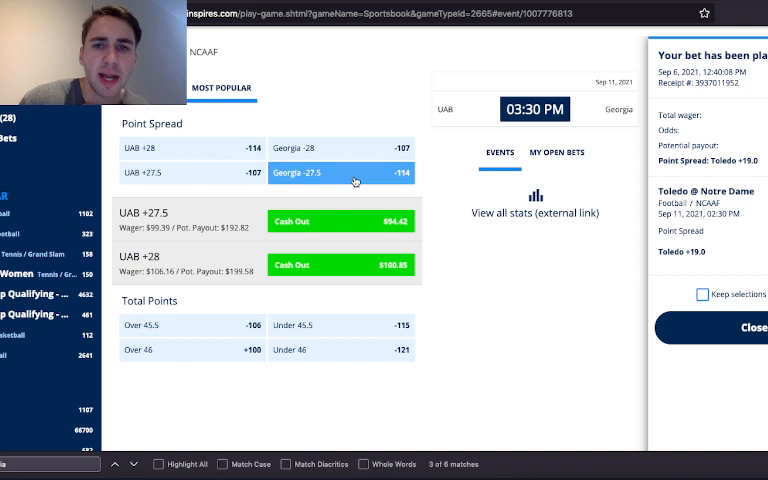
click(330, 173)
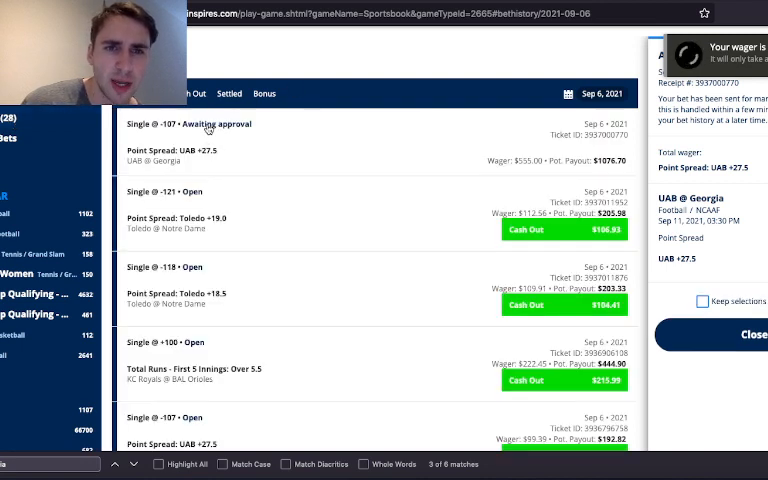
click(200, 124)
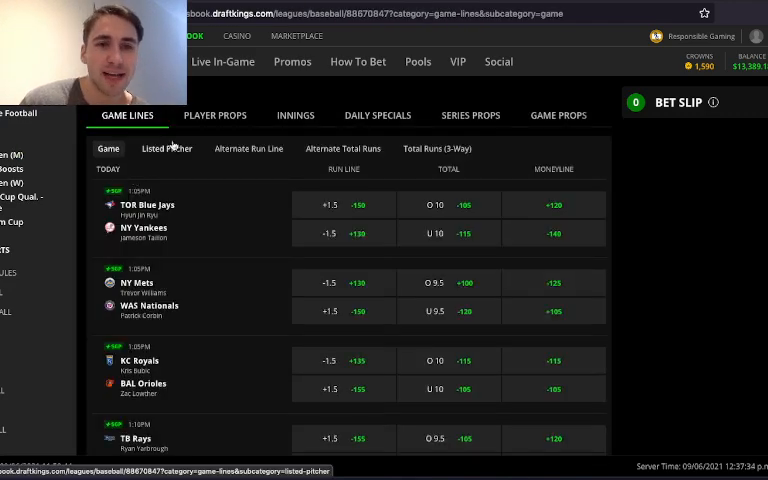
Step: Browse DraftKings Blue Jays at Yankees player props, from Pitcher To Record a Win to Hits
click(214, 115)
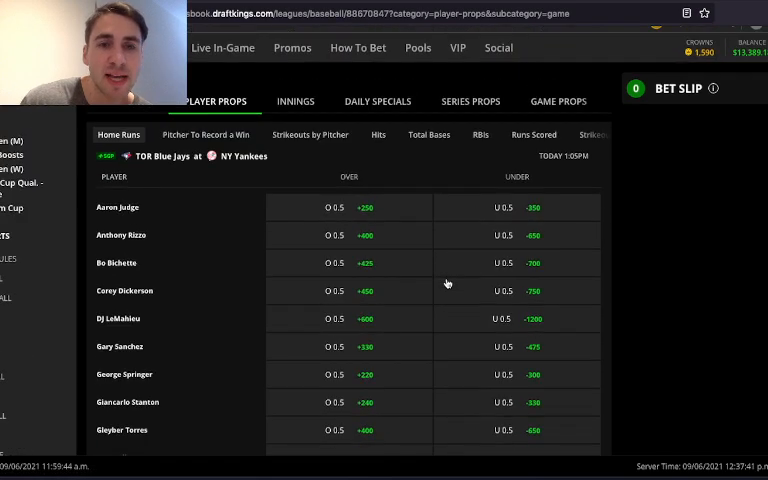
click(206, 134)
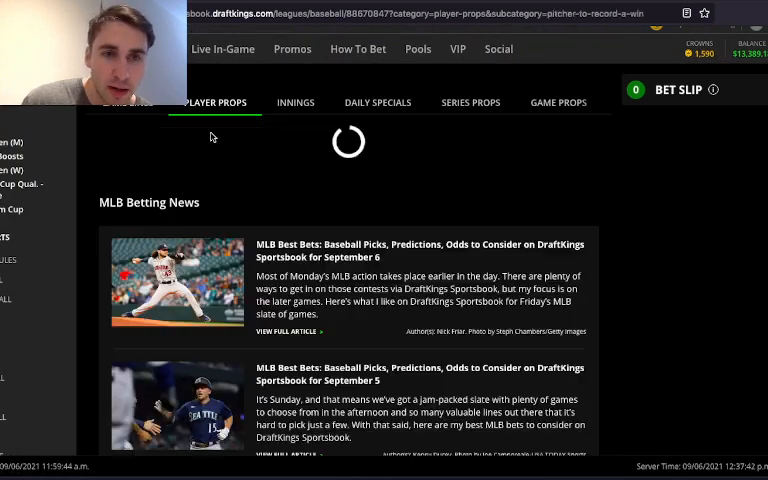
click(325, 135)
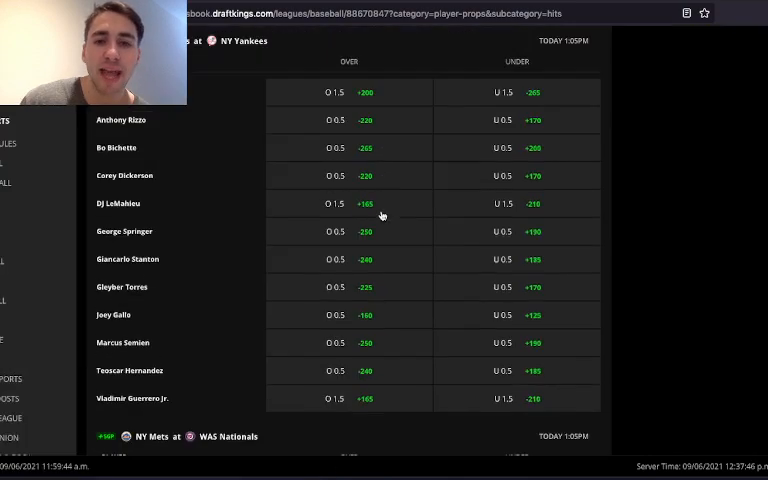
scroll(up, 3)
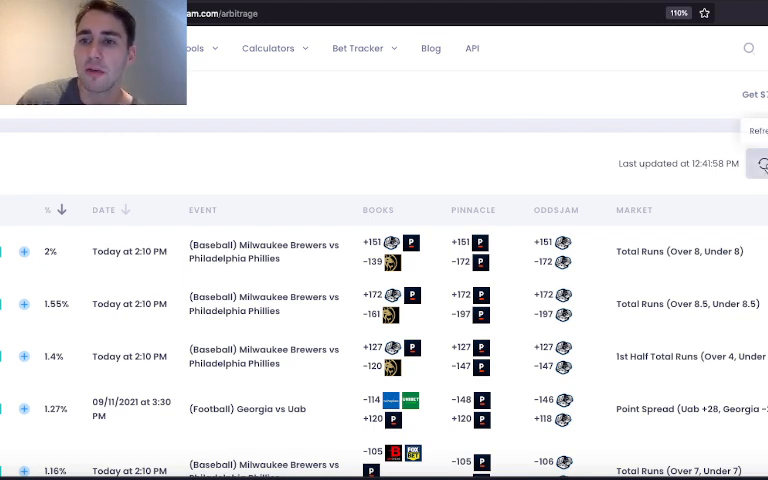
Step: Refresh the arbitrage list to 12:42:29 PM and review results led by Brewers-Phillies total runs
click(759, 163)
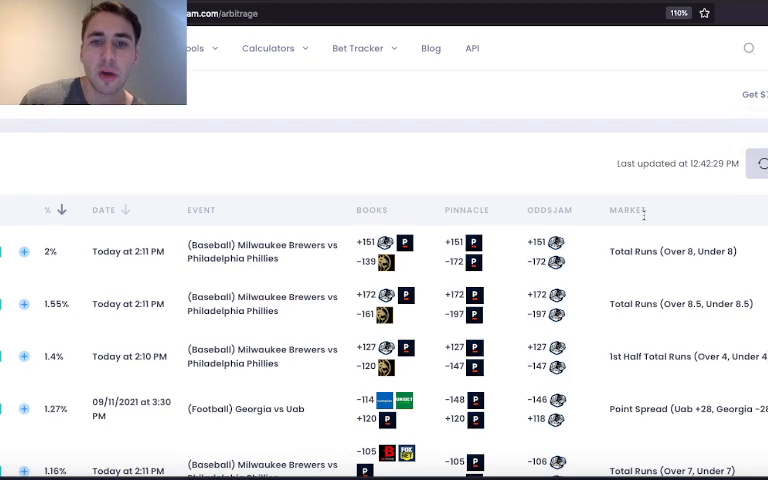
scroll(down, 3)
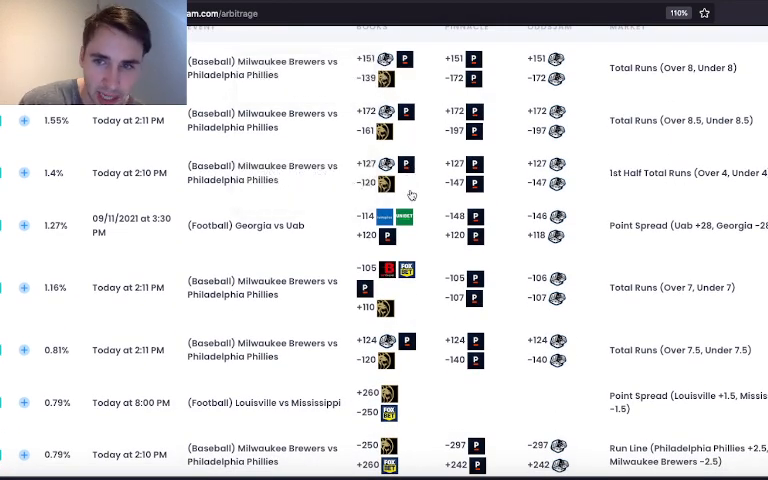
scroll(down, 3)
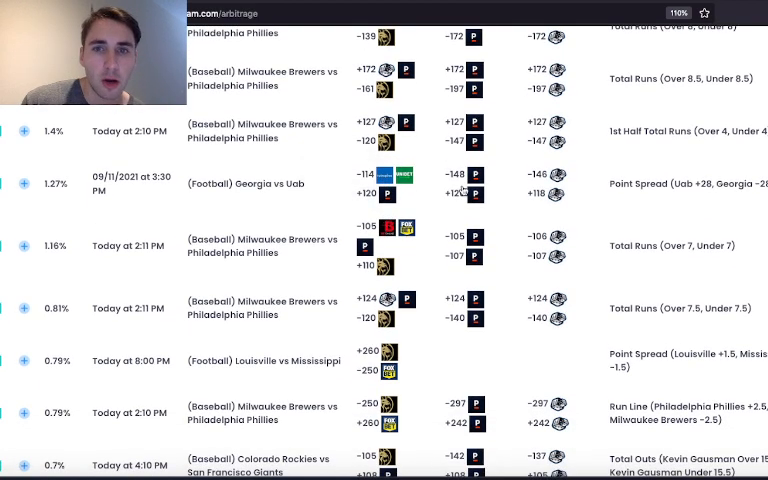
mouse_move(474, 122)
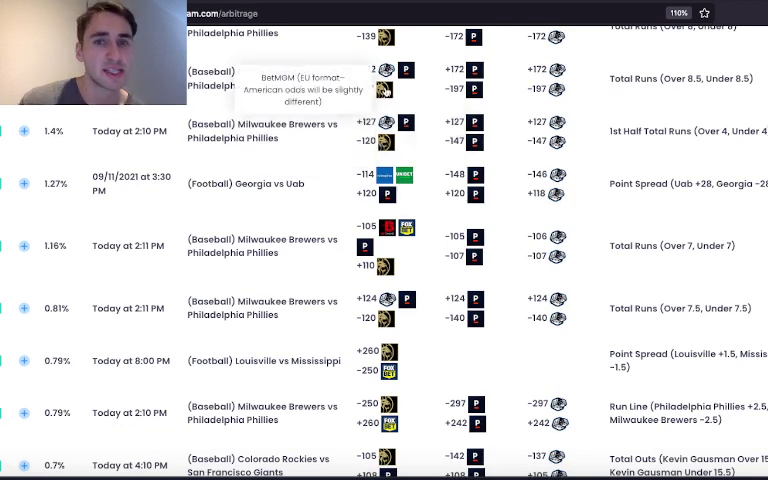
scroll(down, 3)
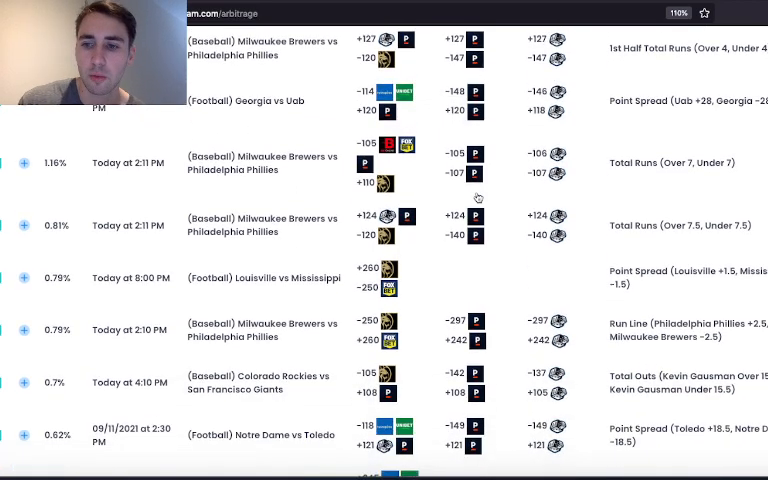
scroll(down, 3)
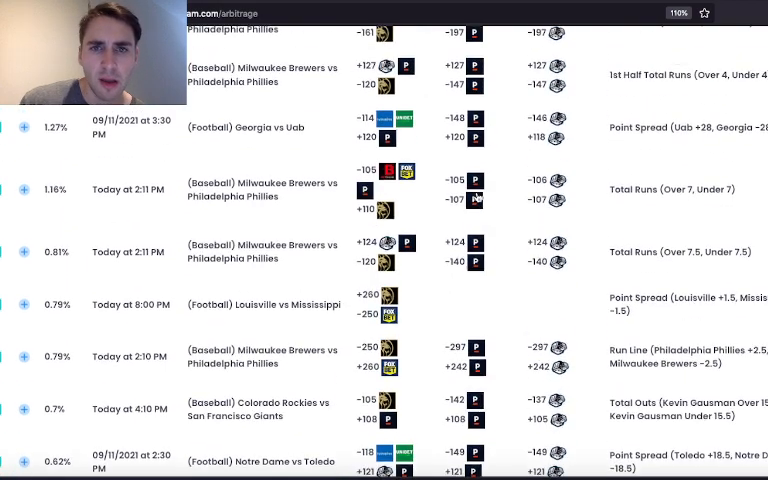
scroll(up, 3)
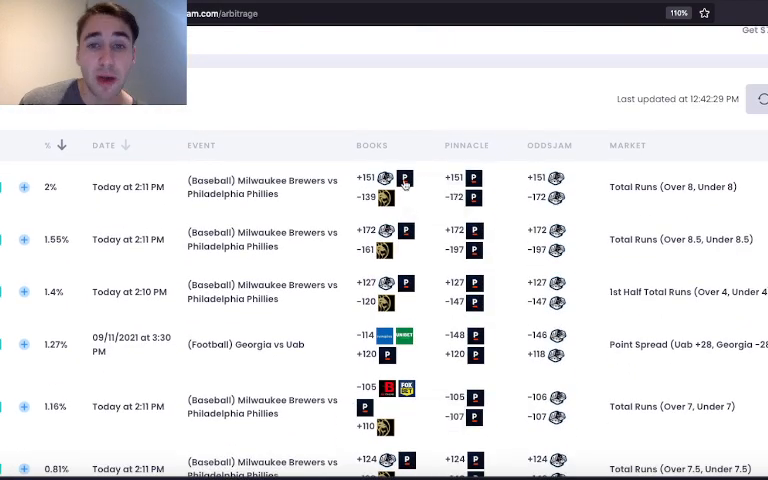
mouse_move(405, 187)
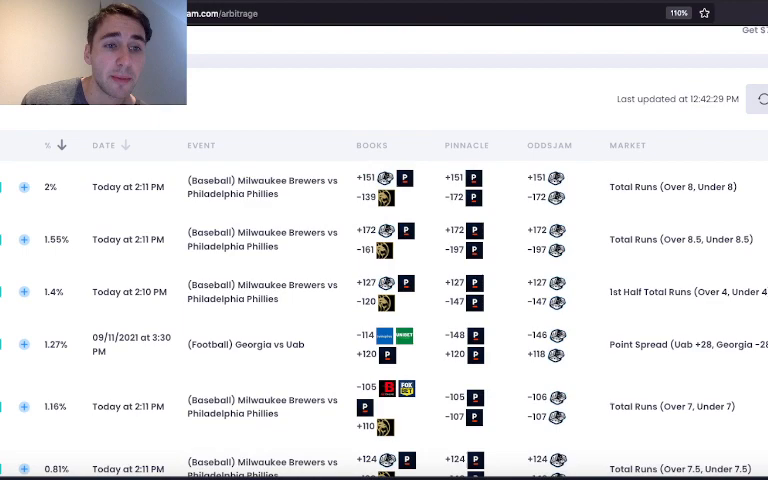
click(18, 187)
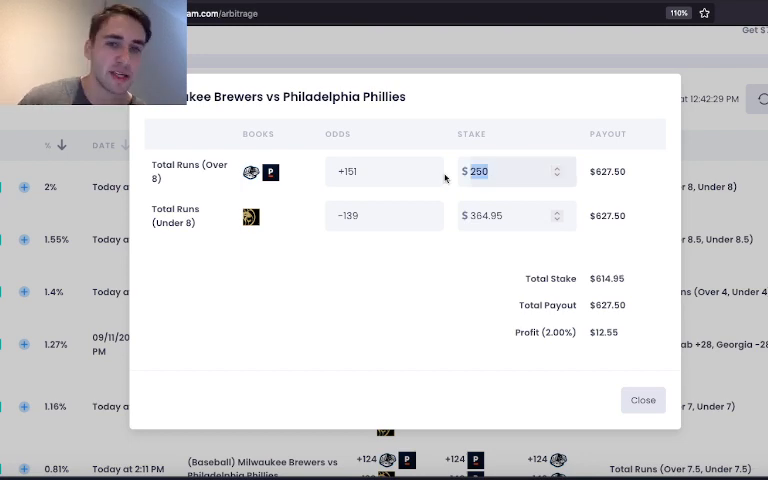
Step: Open the arbitrage profile settings showing Pinnacle, alternate markets and player props enabled
click(642, 400)
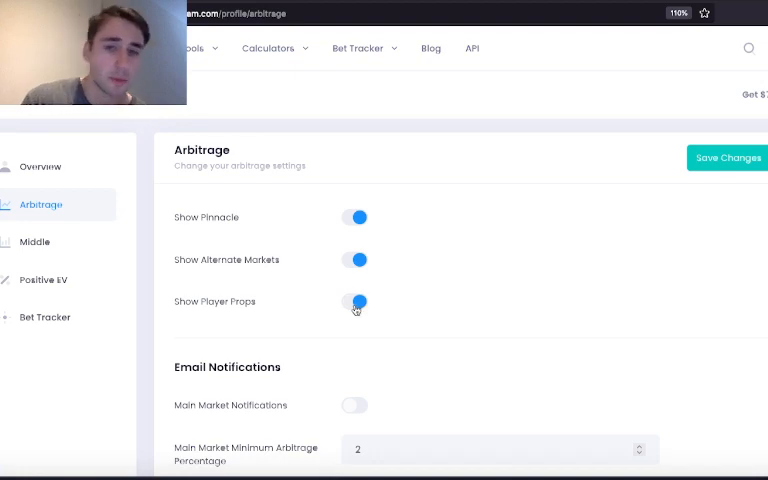
Step: Try including player props in arbitrage results, then turn player props back off
click(354, 301)
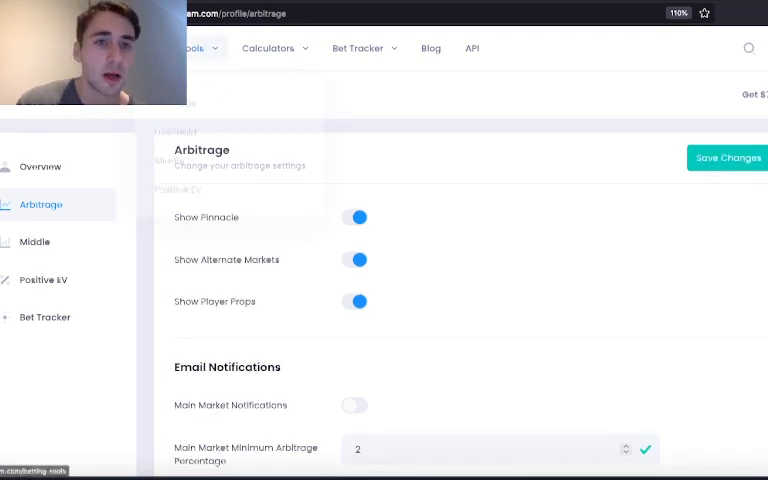
click(42, 204)
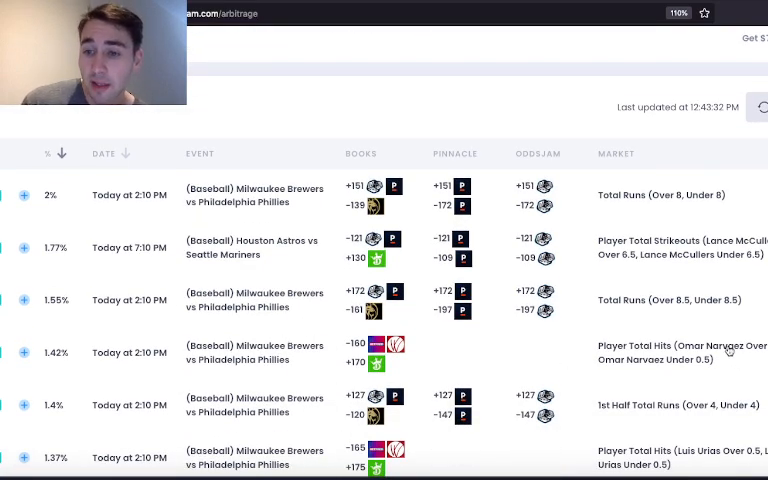
mouse_move(50, 378)
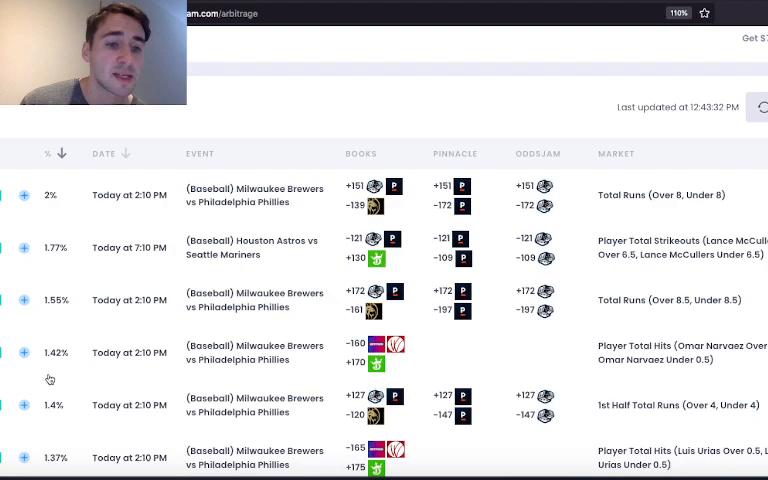
scroll(down, 3)
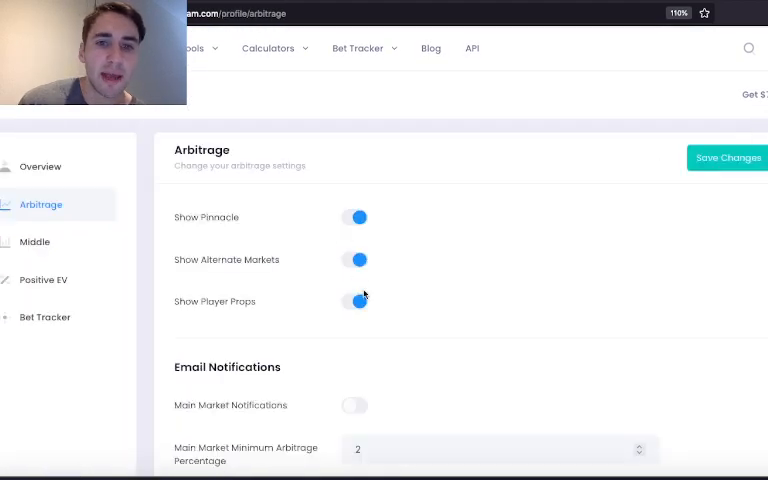
click(355, 301)
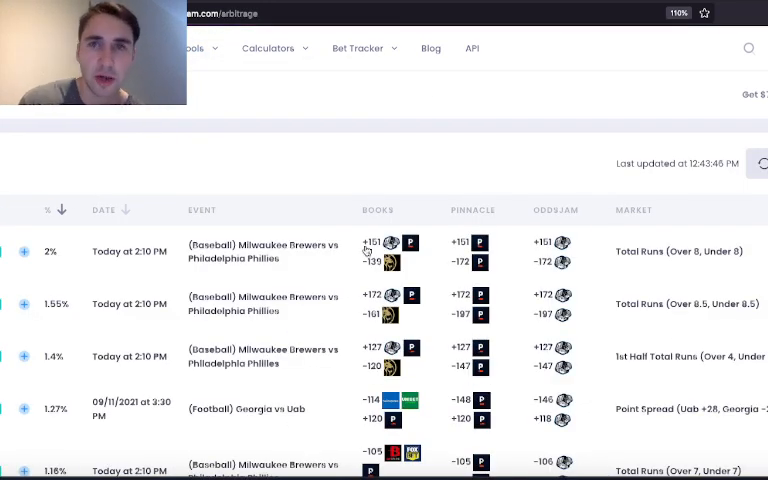
Step: Scroll through the props-free arbitrage table updated 12:44:10 PM and open the Tools menu
scroll(down, 3)
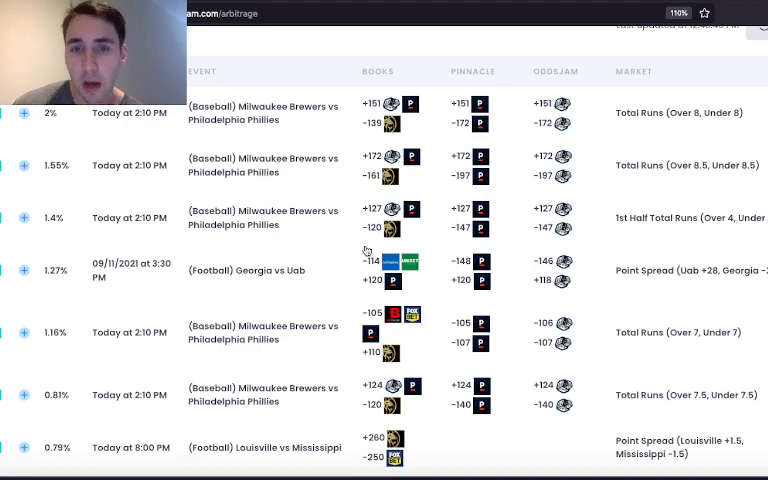
scroll(down, 3)
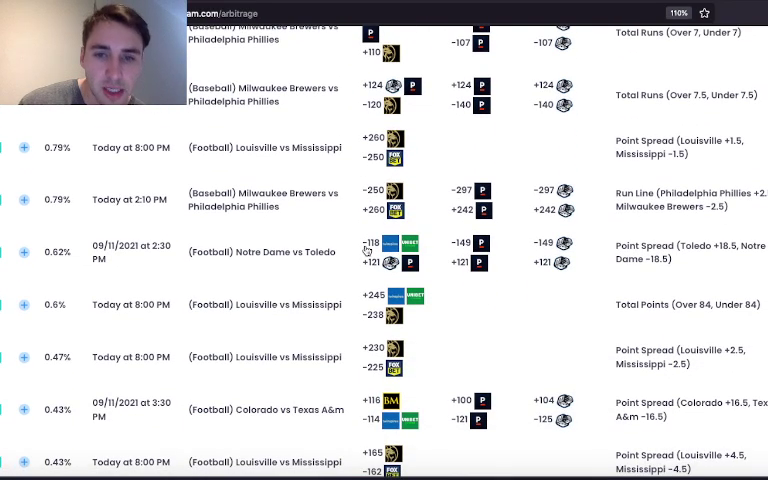
scroll(down, 3)
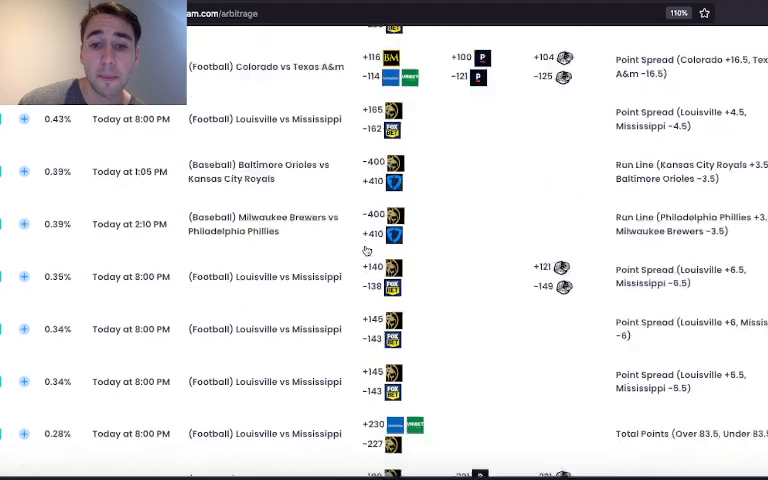
scroll(down, 3)
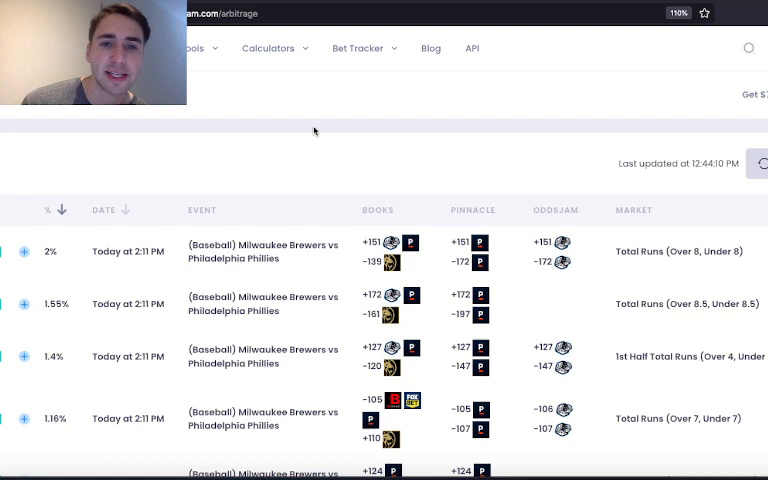
click(195, 48)
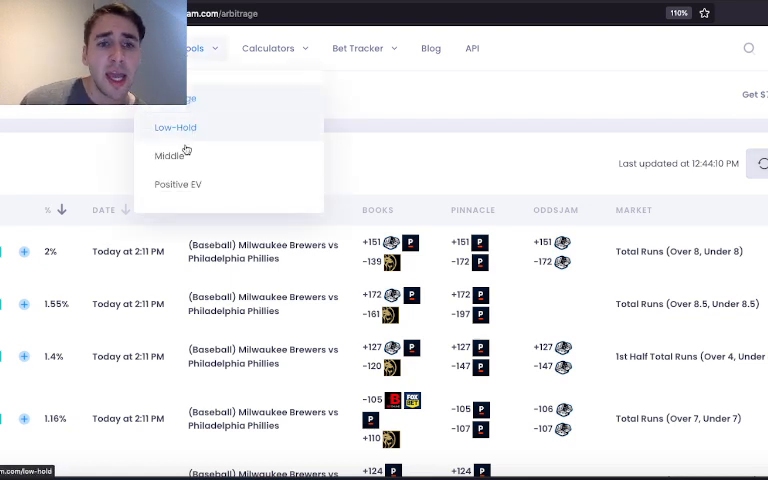
Step: Switch to Positive EV, led by 8.58% Akron vs Temple, and scroll down the list
click(178, 184)
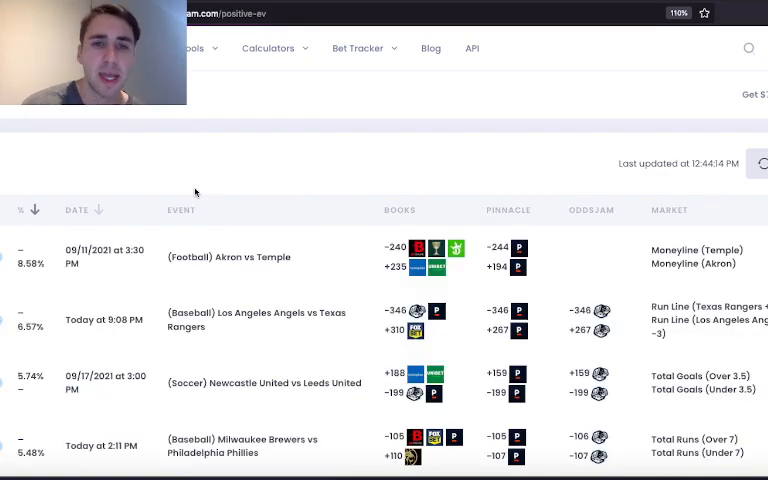
scroll(down, 3)
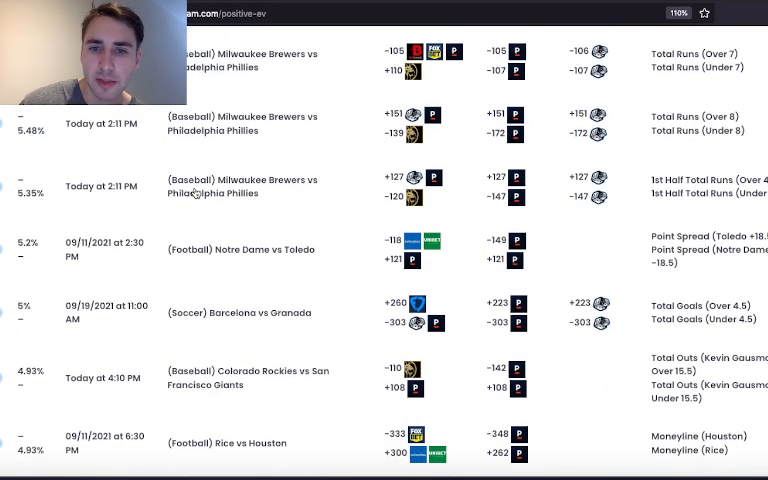
scroll(down, 3)
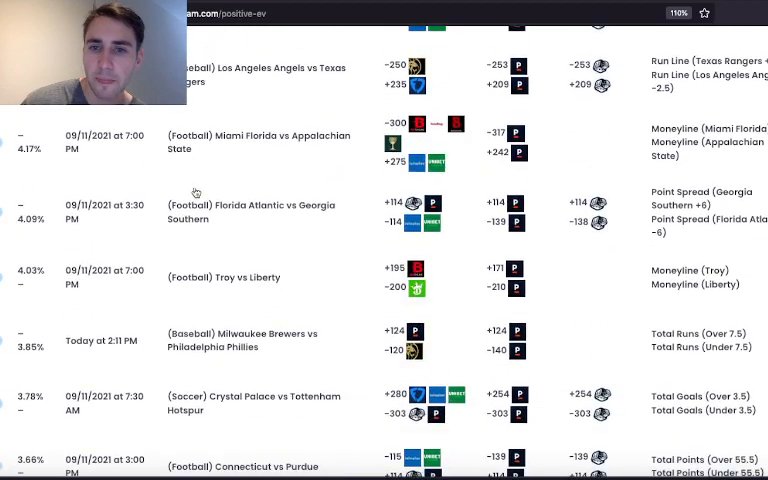
scroll(down, 3)
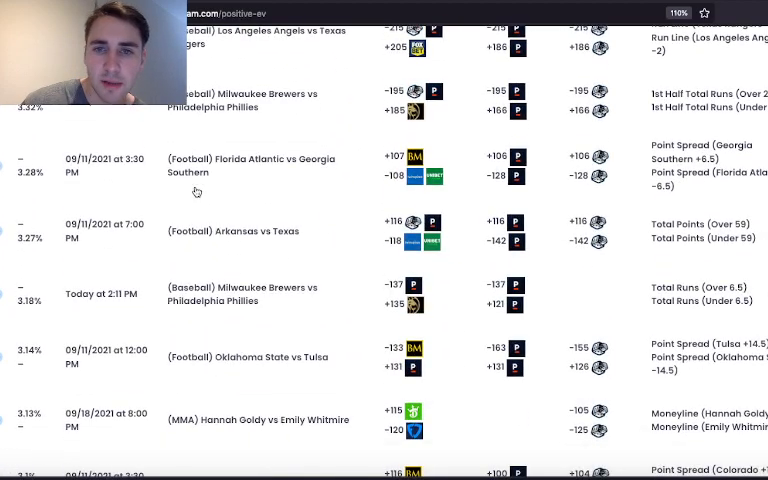
mouse_move(507, 179)
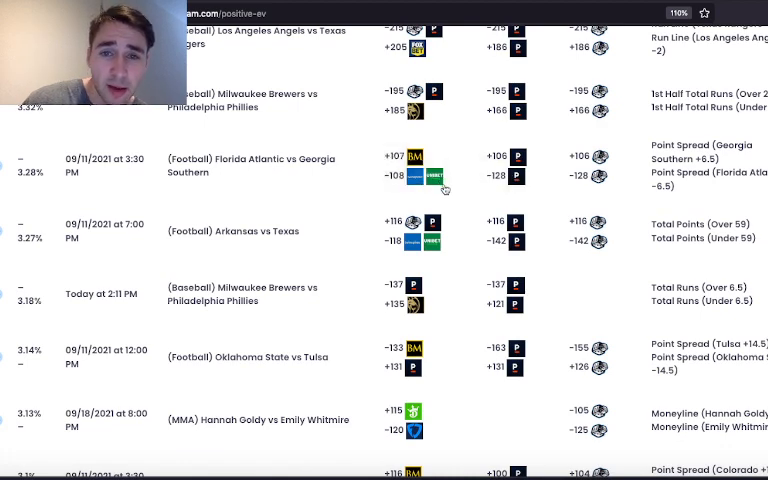
mouse_move(30, 180)
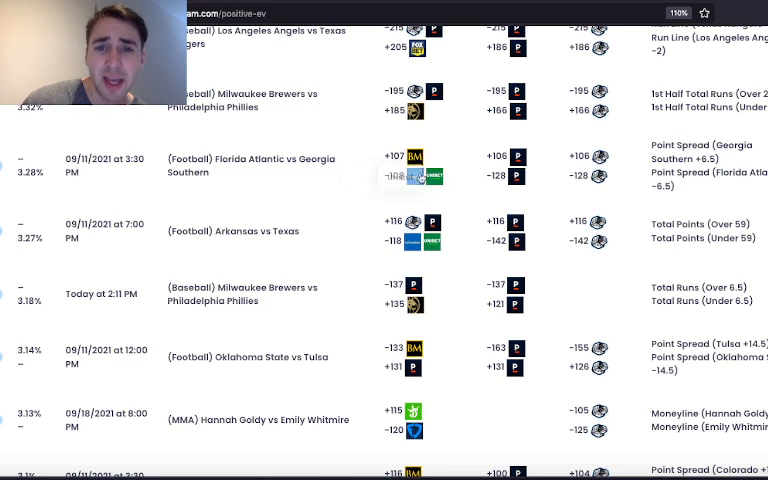
mouse_move(407, 157)
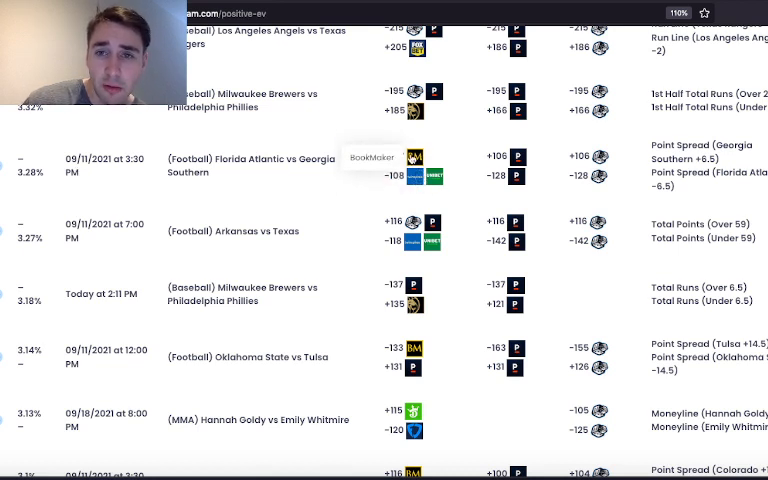
mouse_move(520, 177)
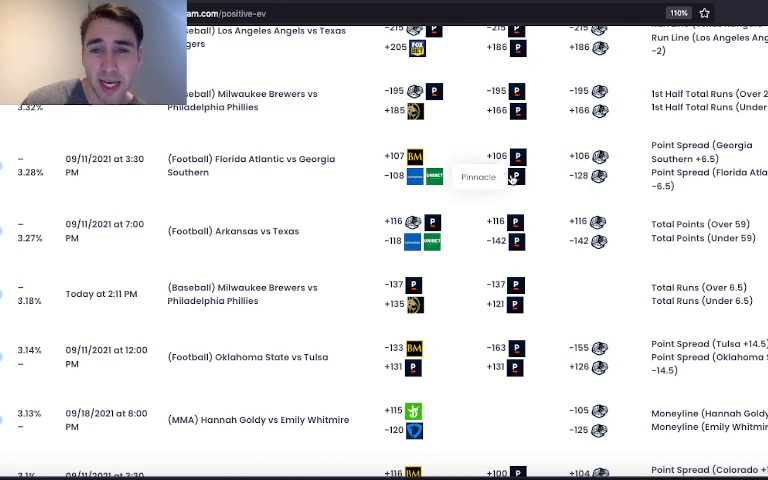
mouse_move(479, 188)
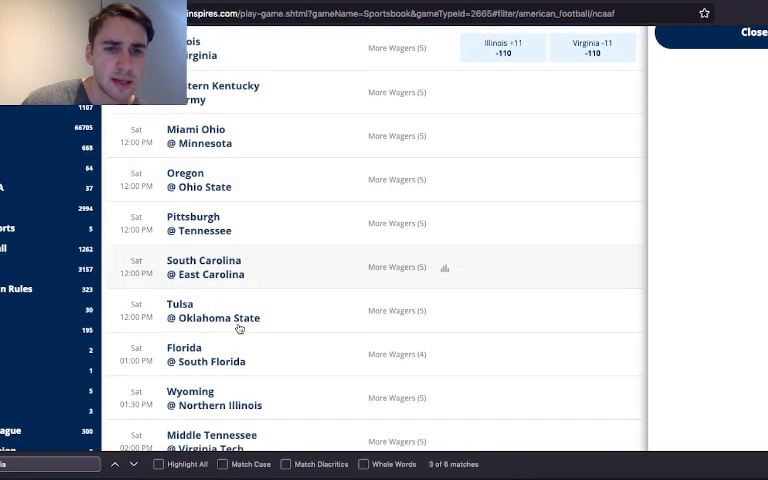
Step: Open Georgia Southern @ Florida Atlantic on TwinSpires and place a Florida Atlantic -6 (-114) bet
scroll(down, 3)
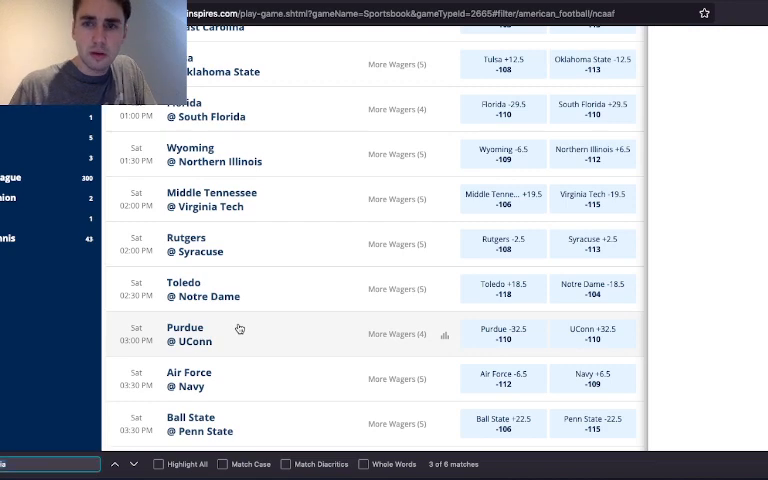
scroll(down, 3)
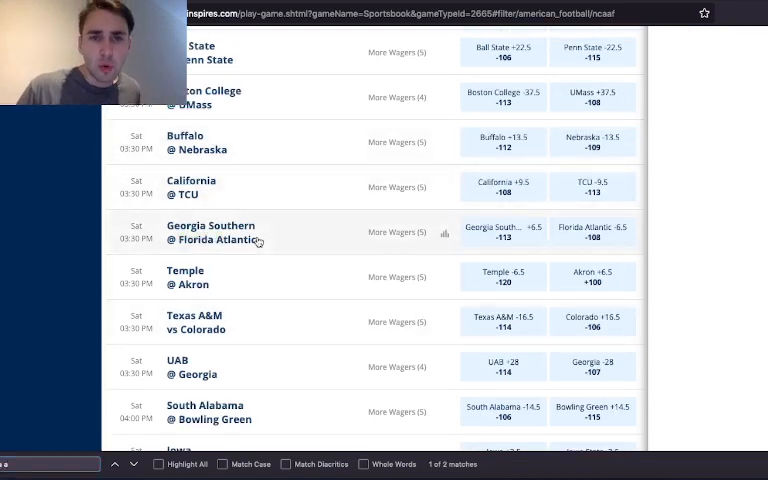
click(210, 232)
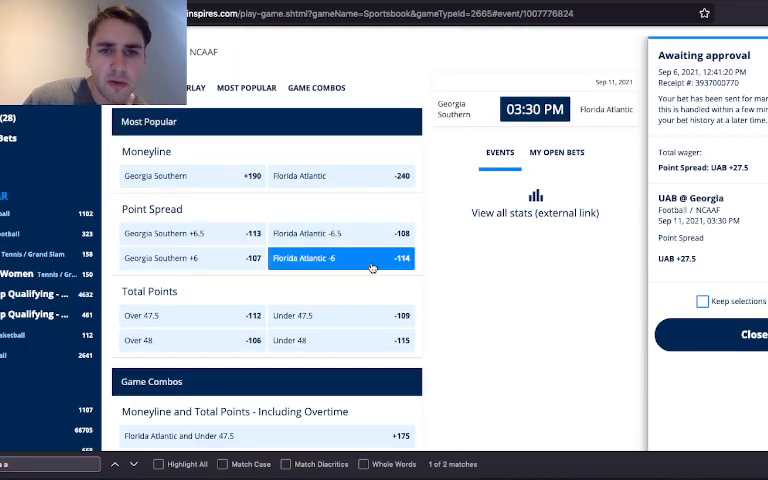
click(340, 258)
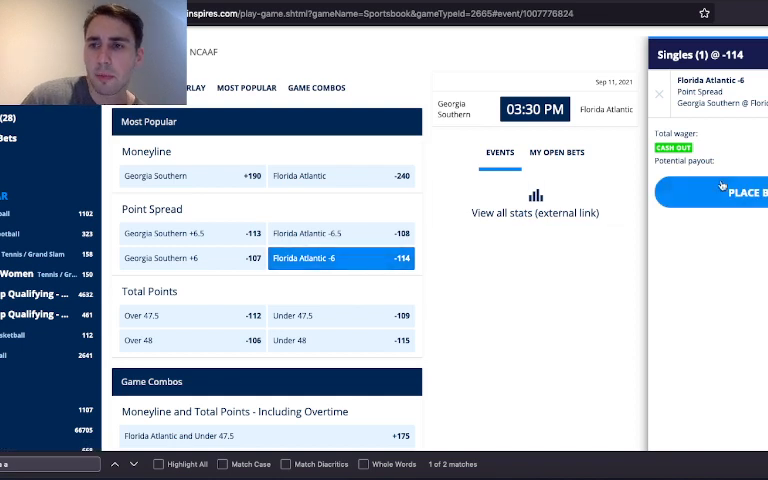
click(720, 191)
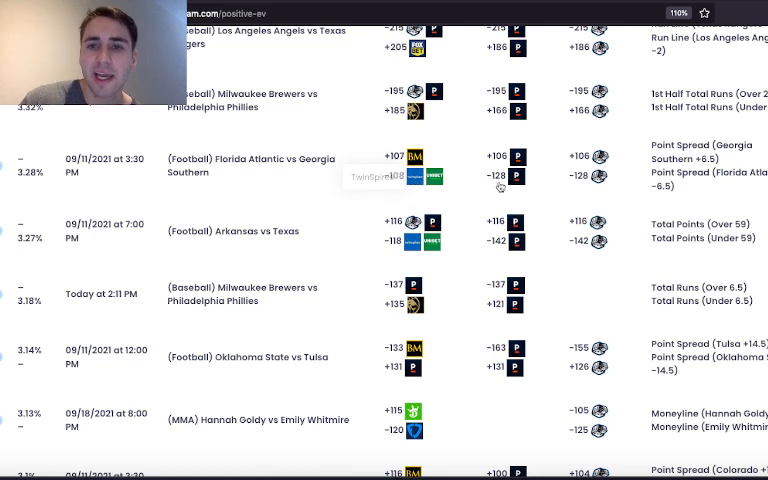
mouse_move(505, 178)
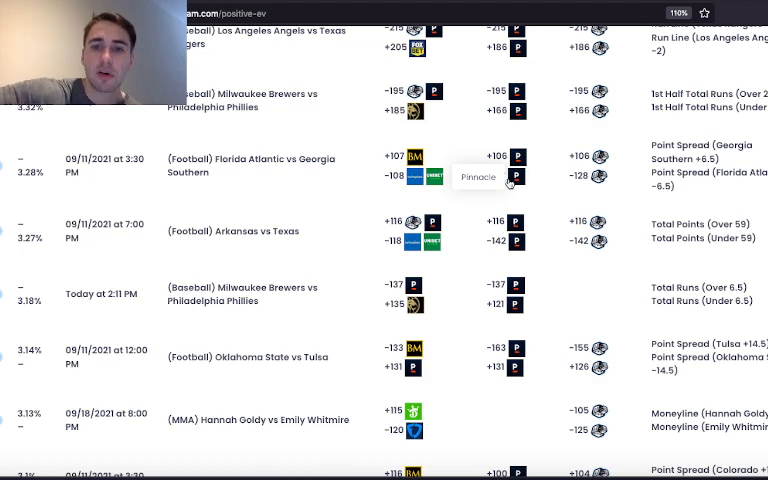
mouse_move(370, 251)
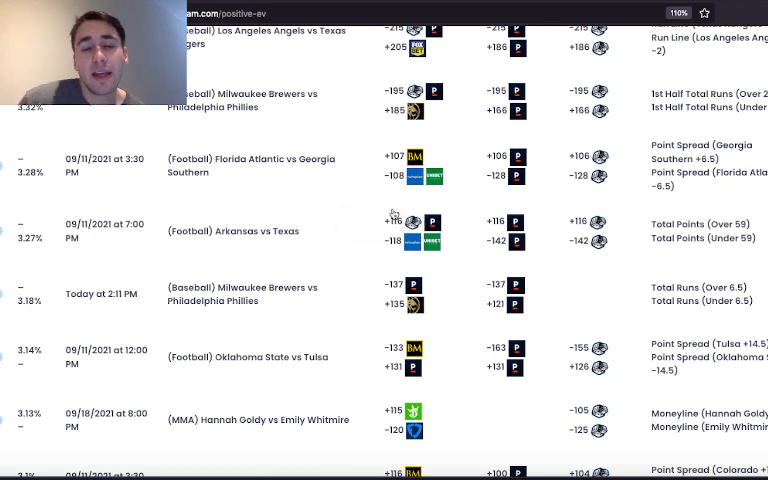
mouse_move(410, 176)
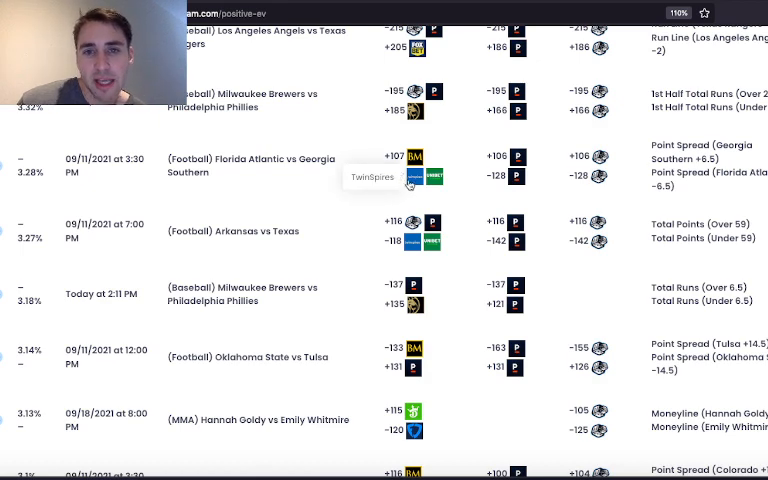
mouse_move(410, 158)
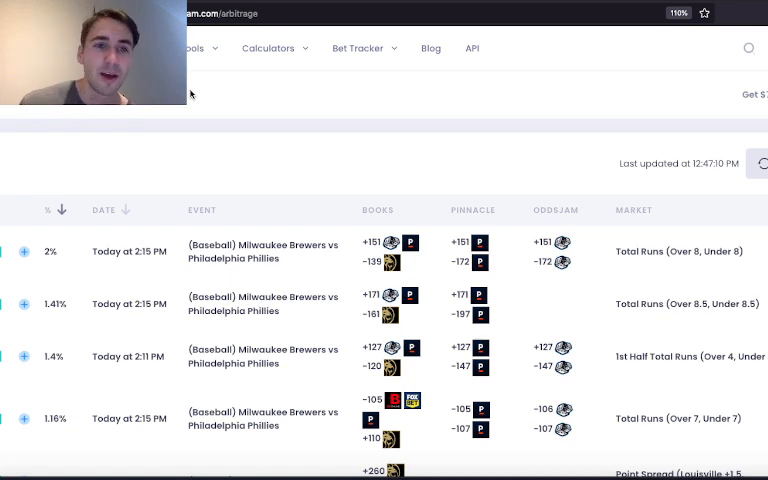
mouse_move(410, 243)
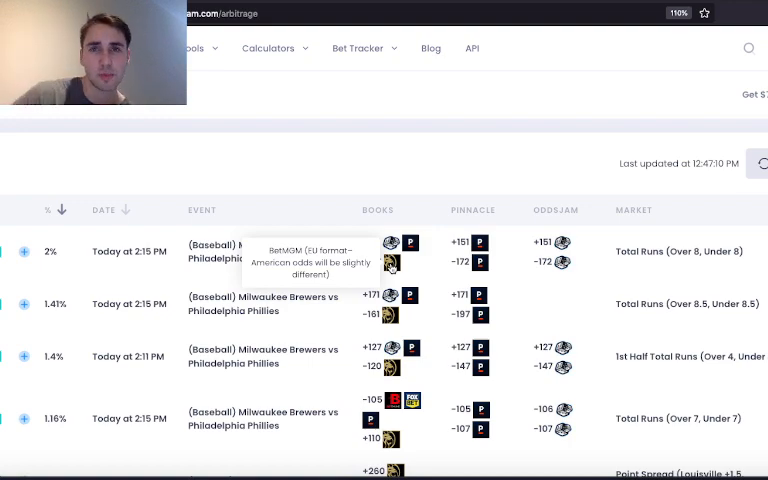
Step: Scroll down the arbitrage table to lower opportunities such as Louisville vs Mississippi spreads
scroll(down, 3)
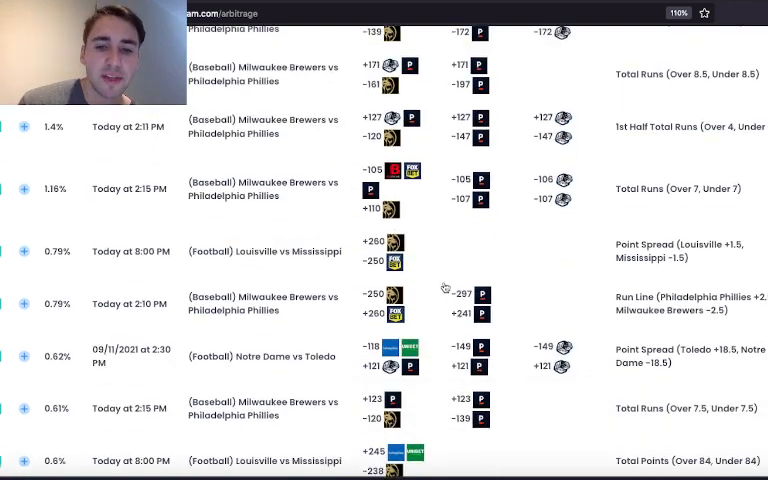
scroll(down, 3)
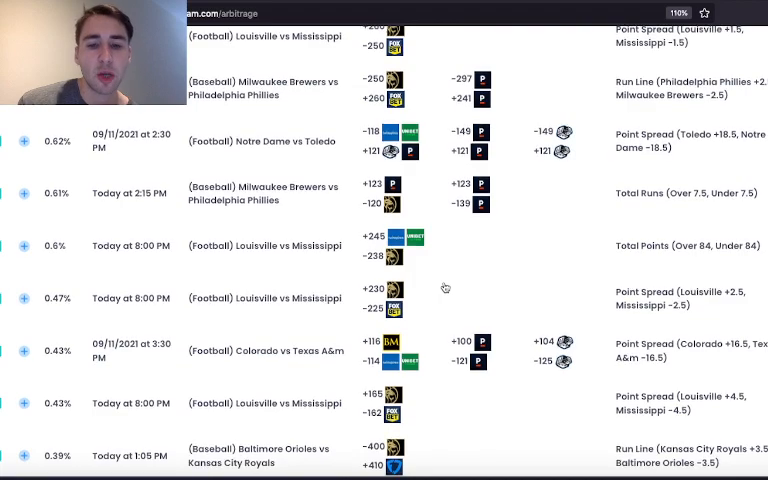
scroll(down, 3)
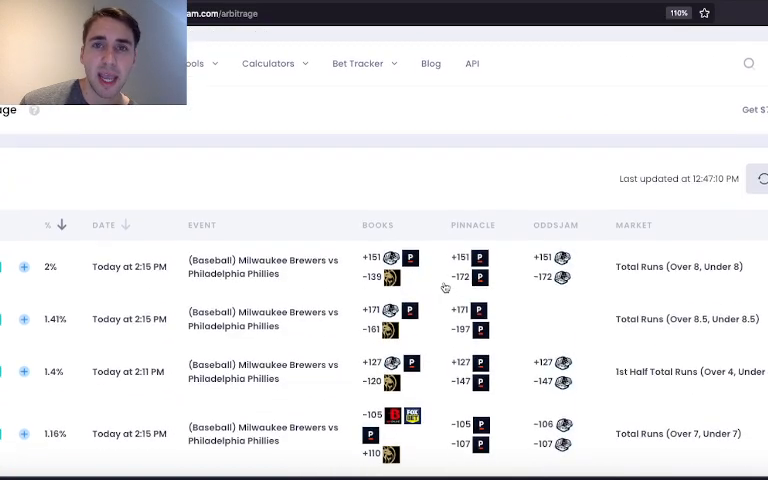
scroll(down, 3)
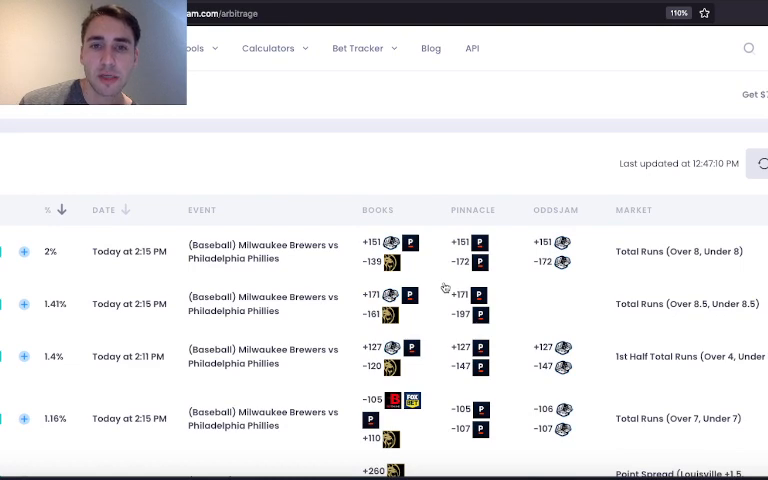